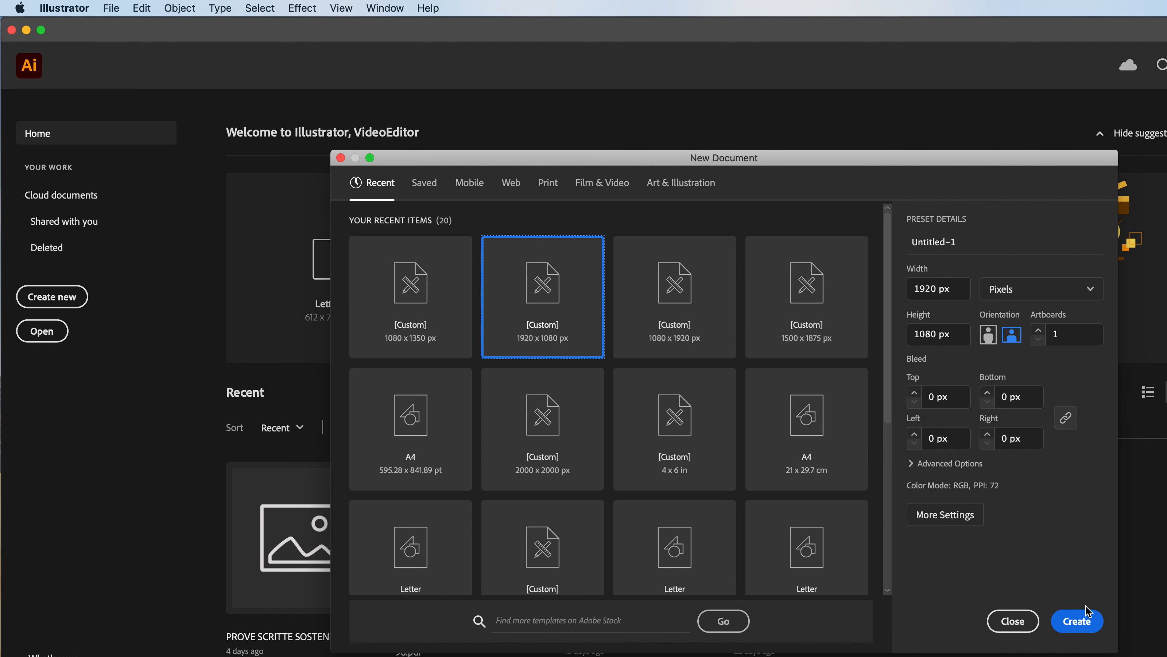
# Step: Create a new 1920 × 1080 px document from the custom preset
pyautogui.click(1011, 621)
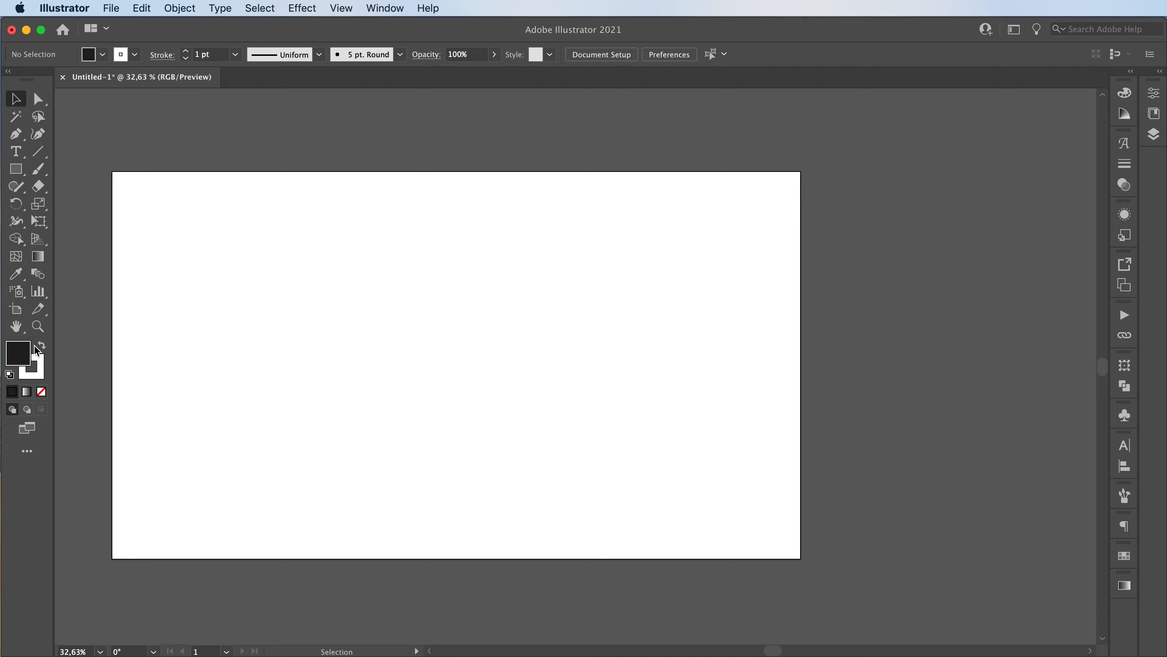
# Step: Draw a black-filled, strokeless rectangle covering the entire artboard
pyautogui.click(11, 392)
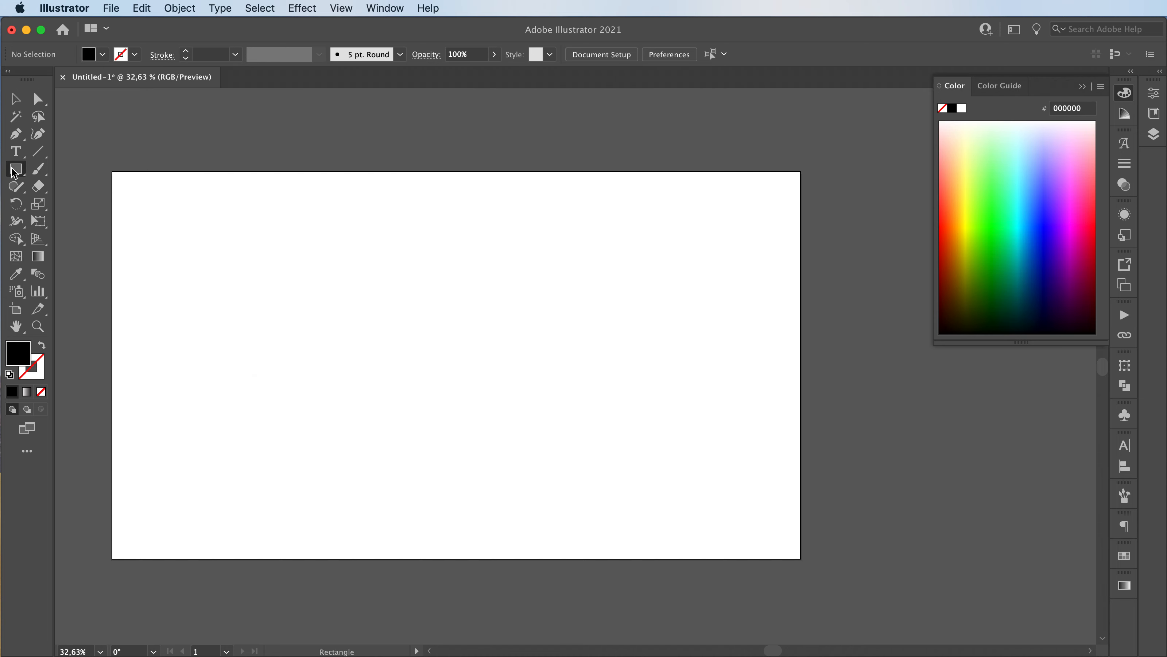
pyautogui.moveTo(112, 173); pyautogui.dragTo(786, 552)
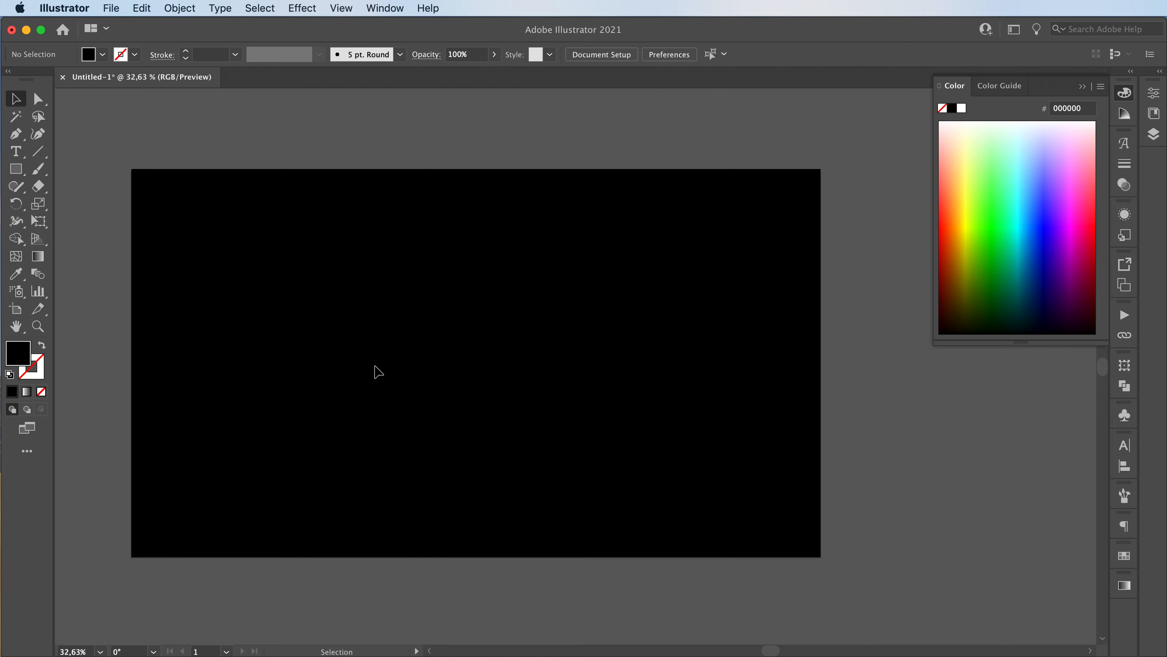
pyautogui.moveTo(15, 168)
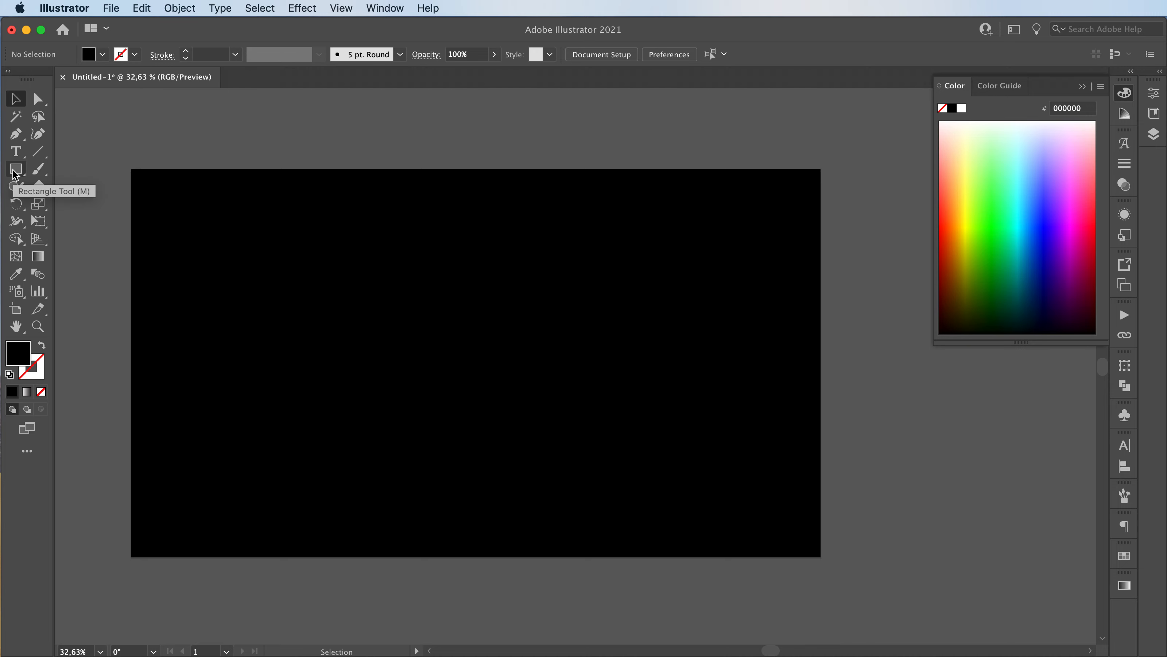
# Step: Draw a no-fill square with a pink #FF034B stroke, about 679 px wide, on the black background
pyautogui.click(16, 170)
pyautogui.write('FF034B')
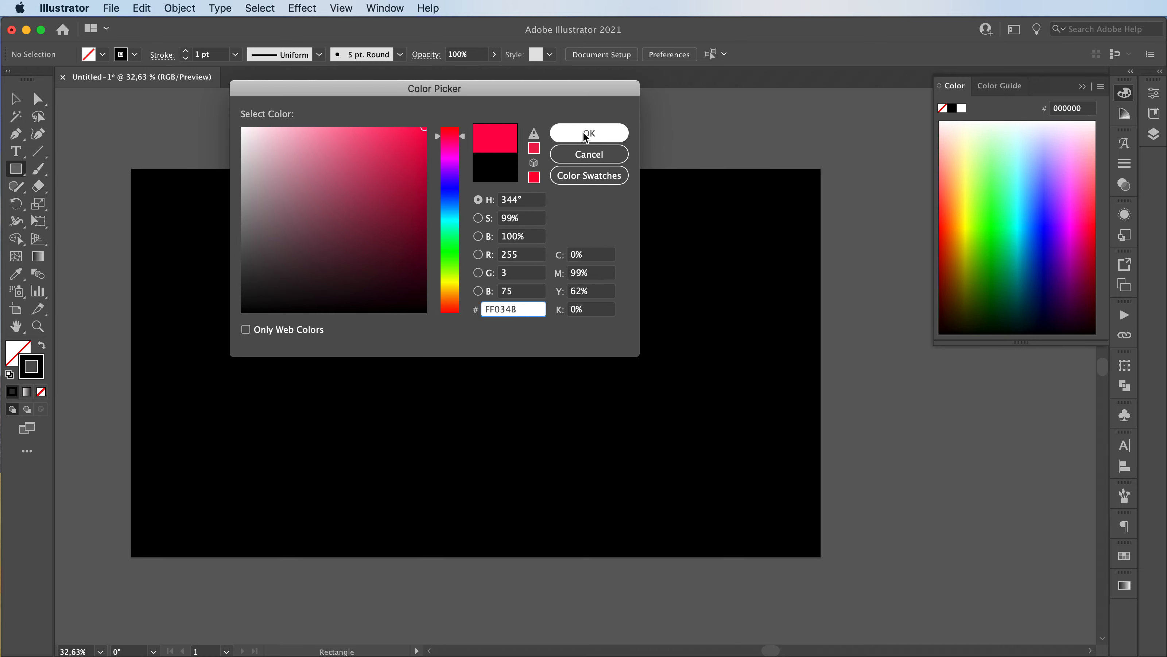
pyautogui.click(588, 134)
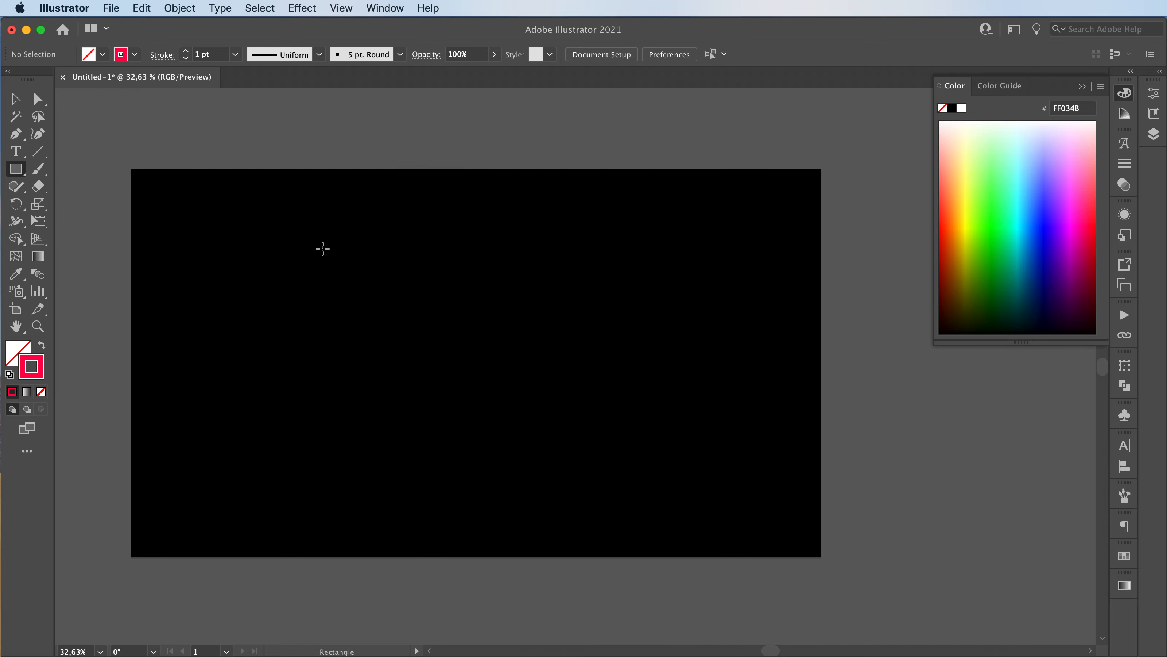
pyautogui.moveTo(323, 248); pyautogui.dragTo(391, 317)
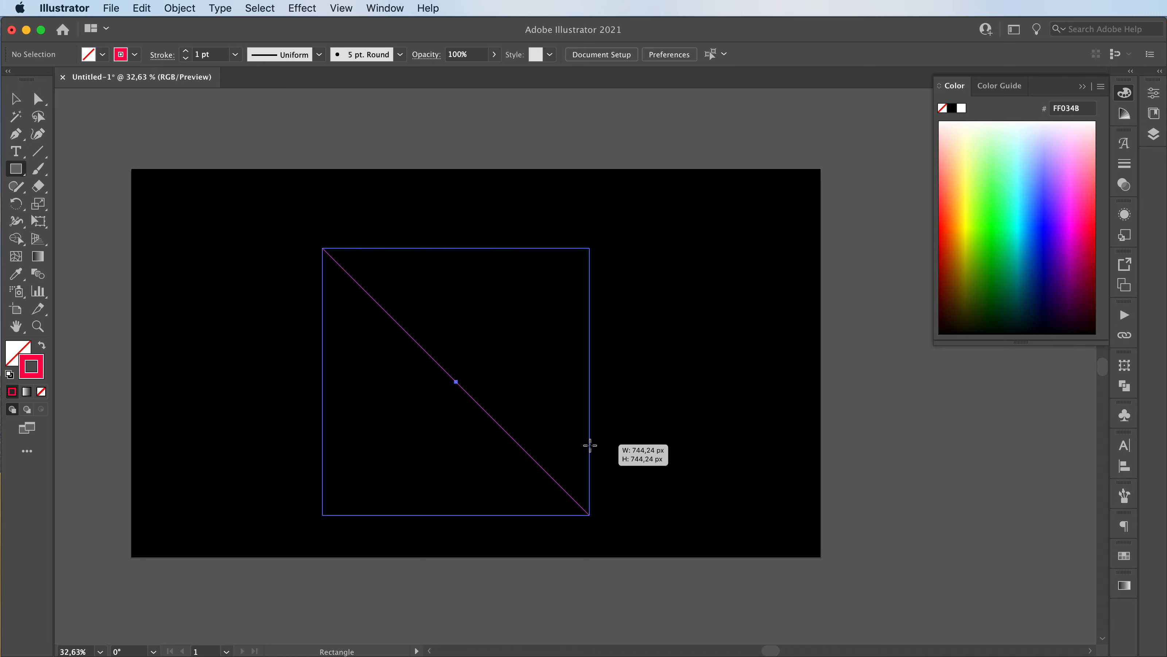
pyautogui.moveTo(589, 444); pyautogui.dragTo(593, 447)
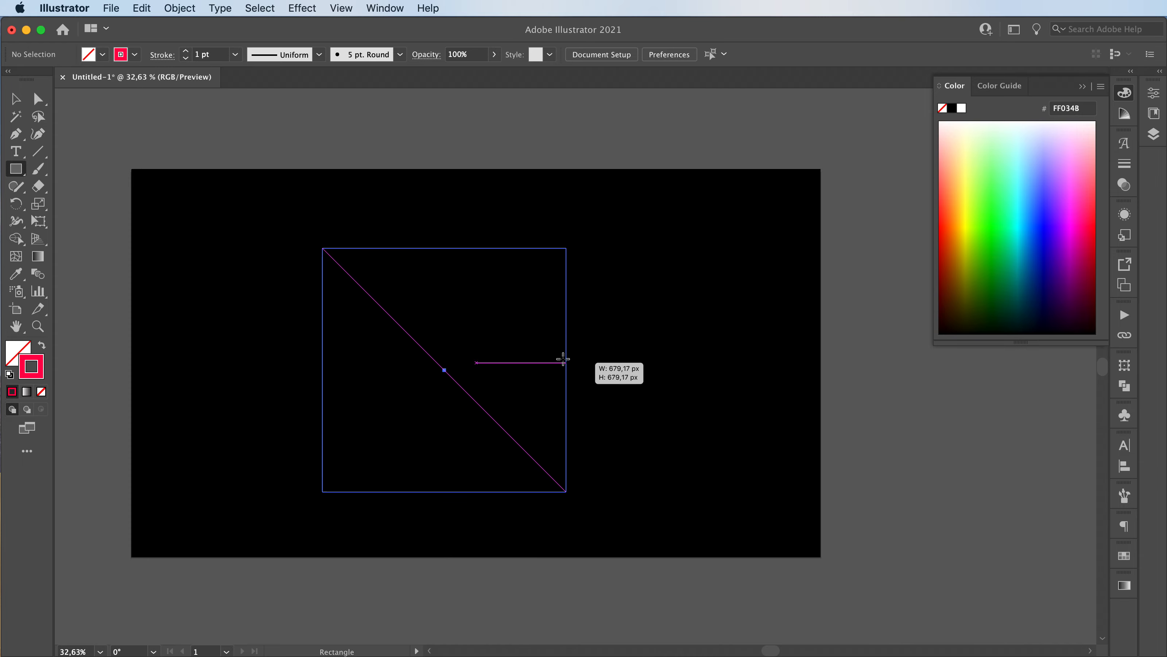
pyautogui.moveTo(561, 361); pyautogui.dragTo(706, 400)
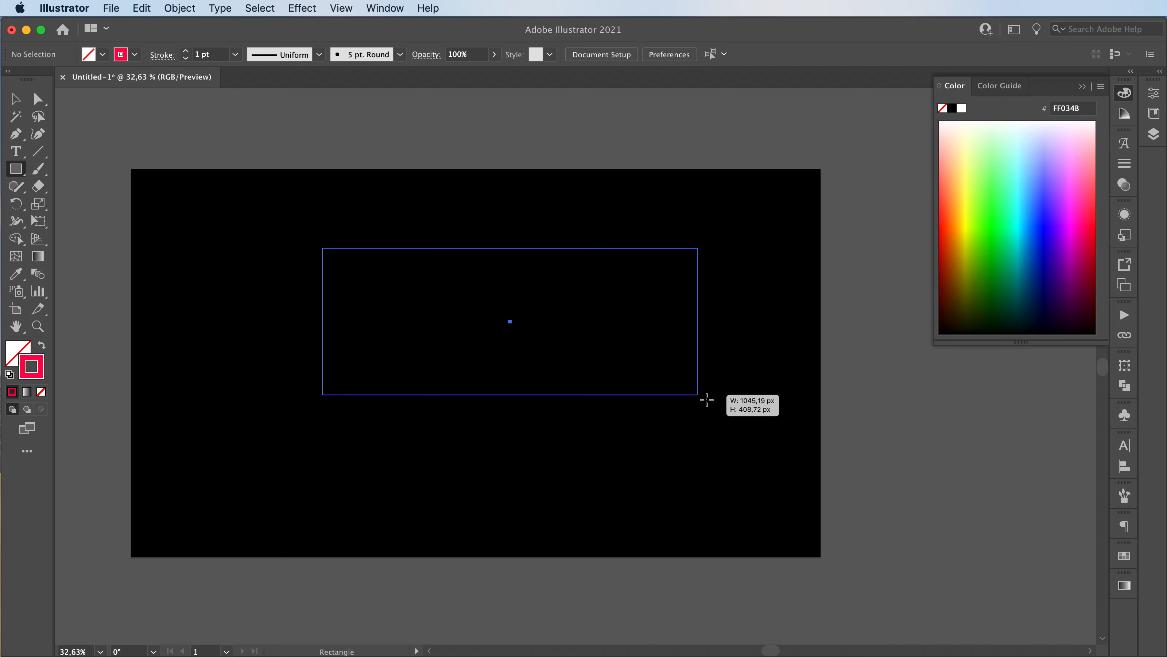
pyautogui.moveTo(698, 400); pyautogui.dragTo(642, 565)
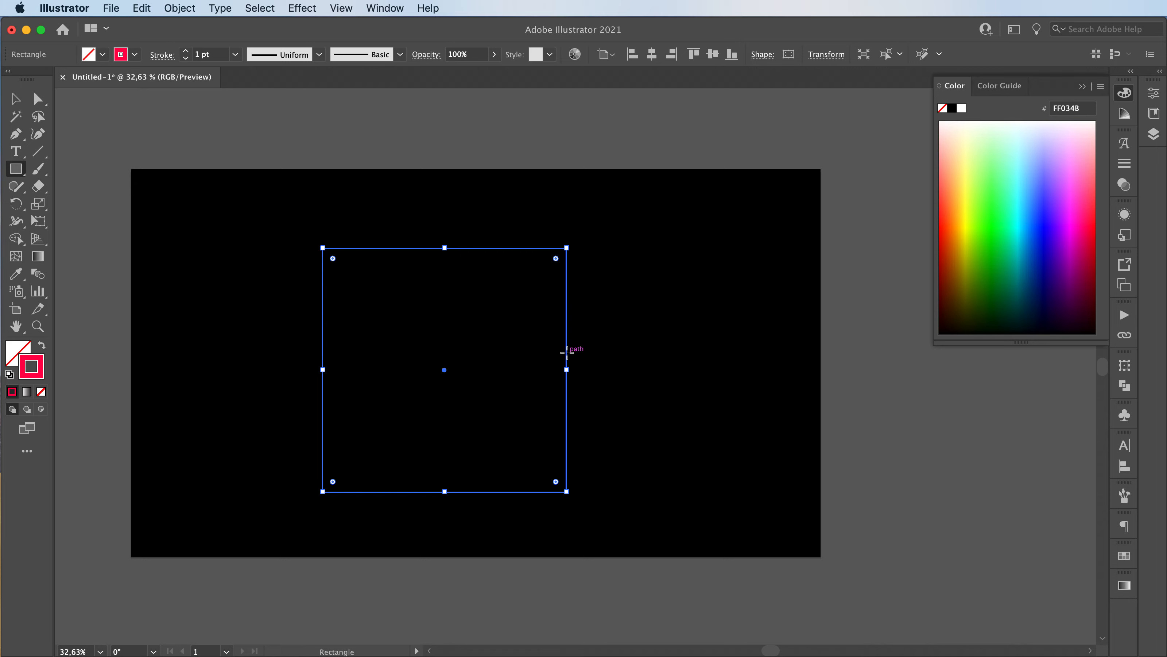
# Step: Move the pink-outlined square toward the artboard centre
pyautogui.click(16, 98)
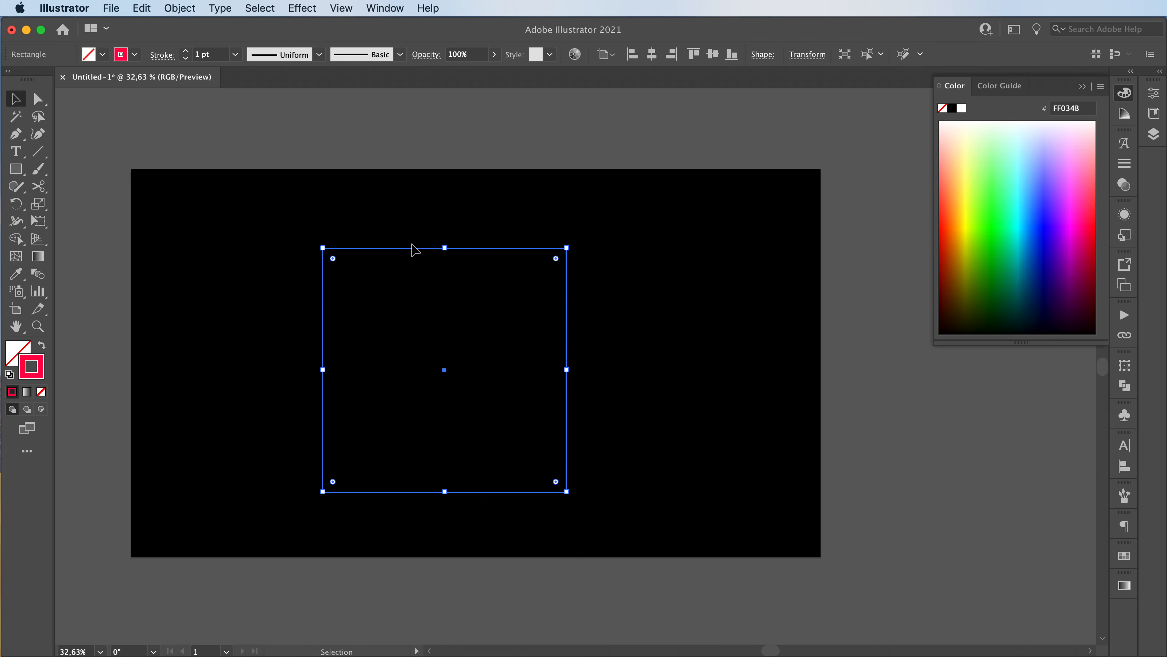
pyautogui.moveTo(444, 370); pyautogui.dragTo(474, 362)
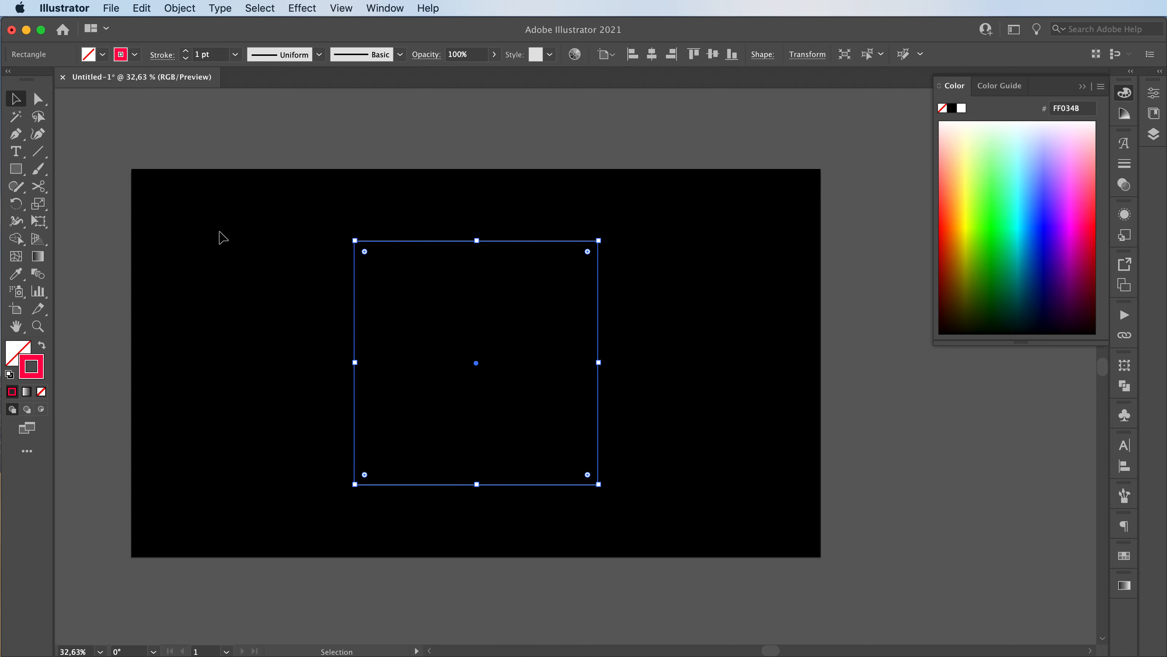
pyautogui.moveTo(38, 187)
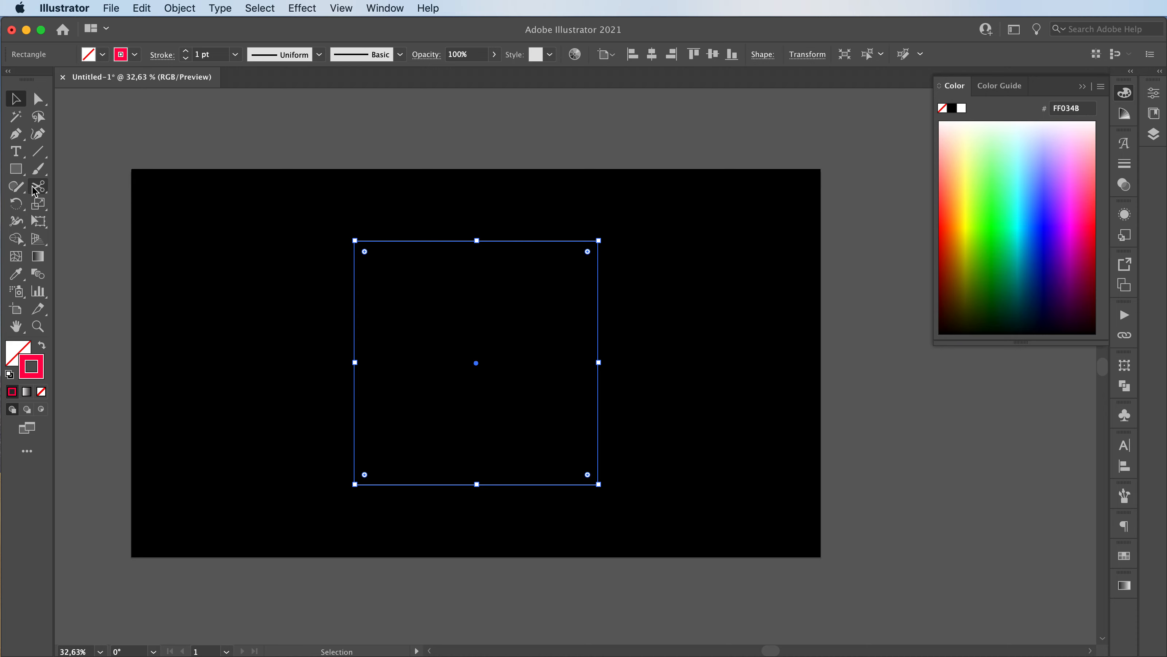
# Step: Pick the Scissors tool to cut the square's outline into separate line pieces
pyautogui.click(37, 187)
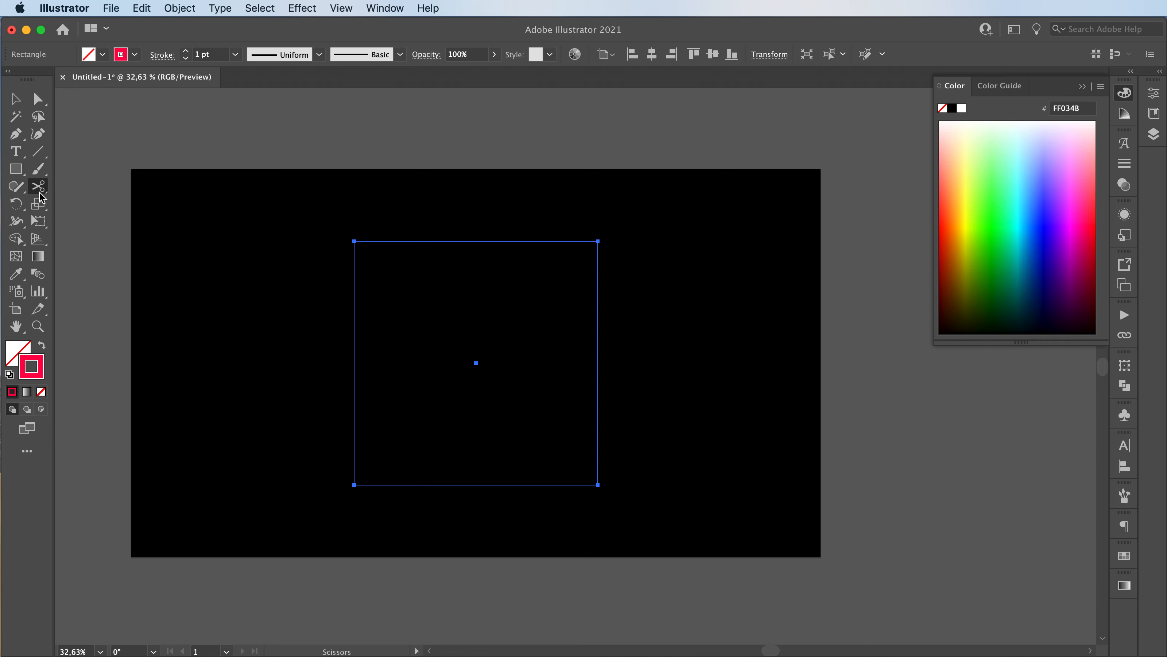
pyautogui.moveTo(360, 234)
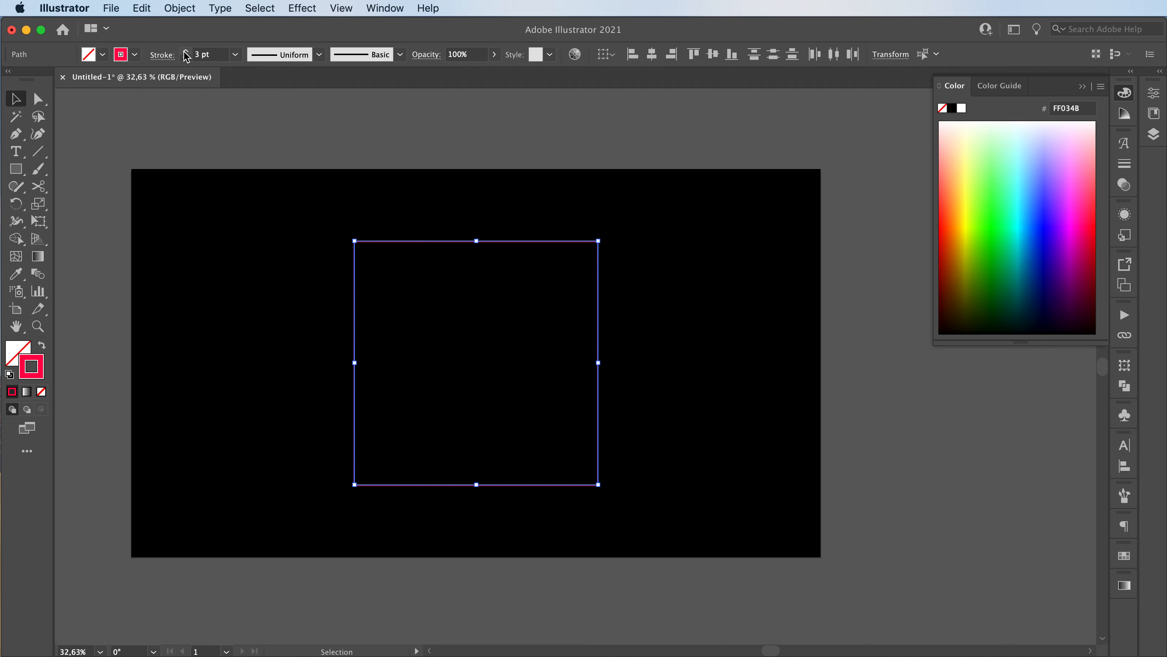
# Step: Give the lines a triangular tapered width profile, a heavier stroke, and scale them past the artboard edges
pyautogui.click(319, 54)
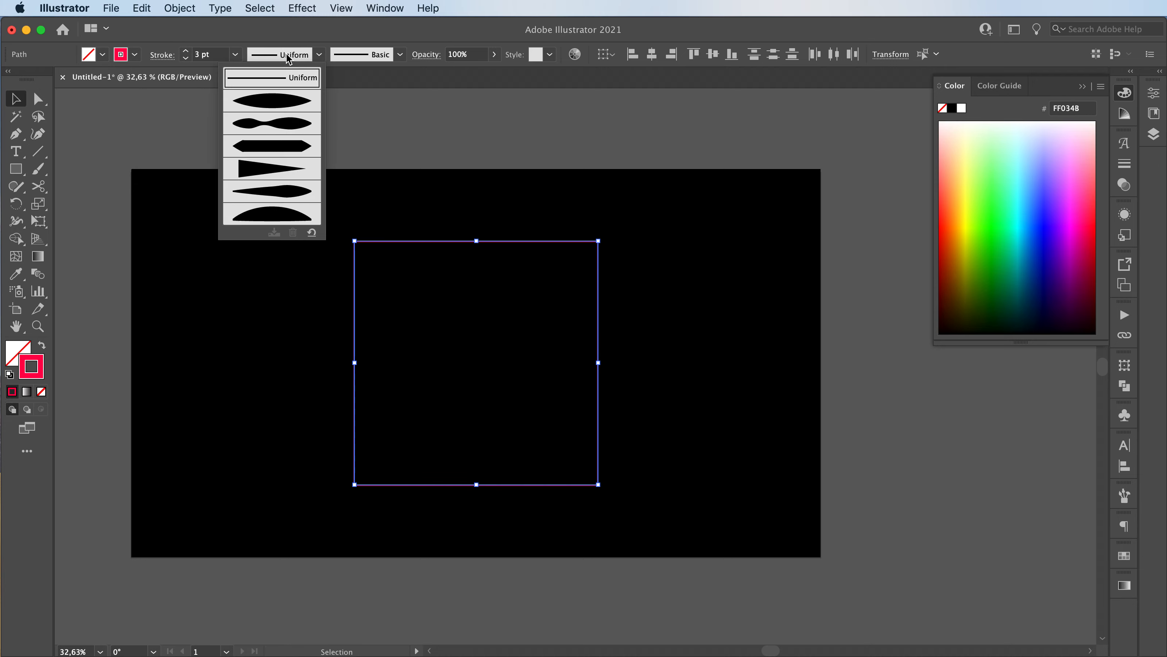
pyautogui.moveTo(259, 168)
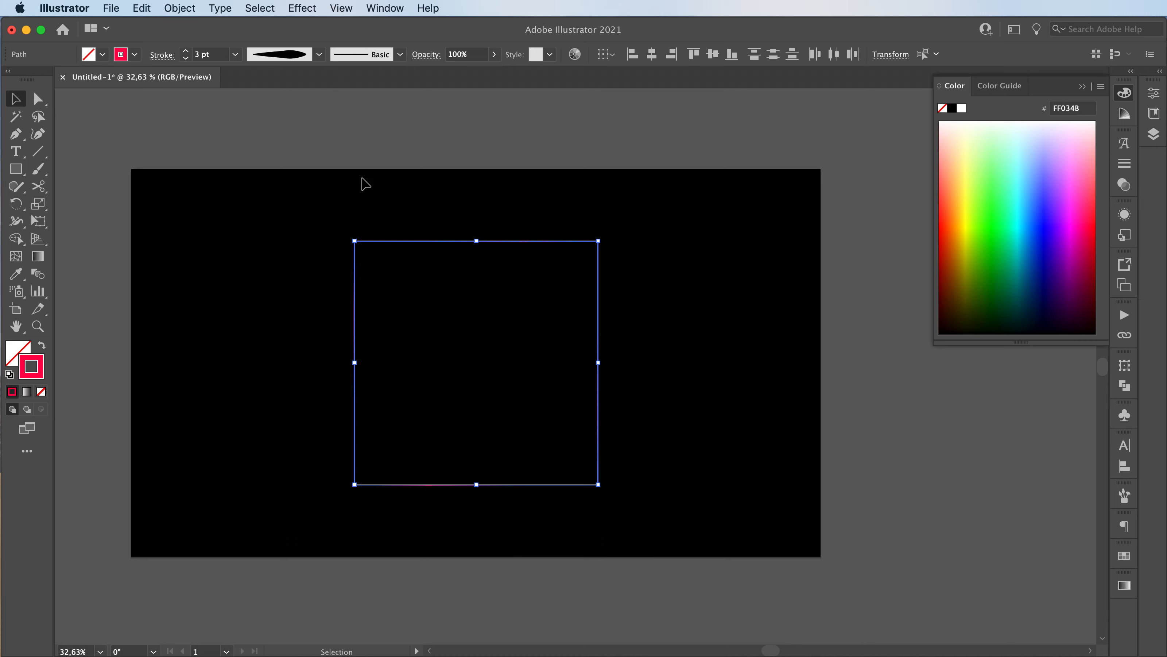
pyautogui.click(319, 53)
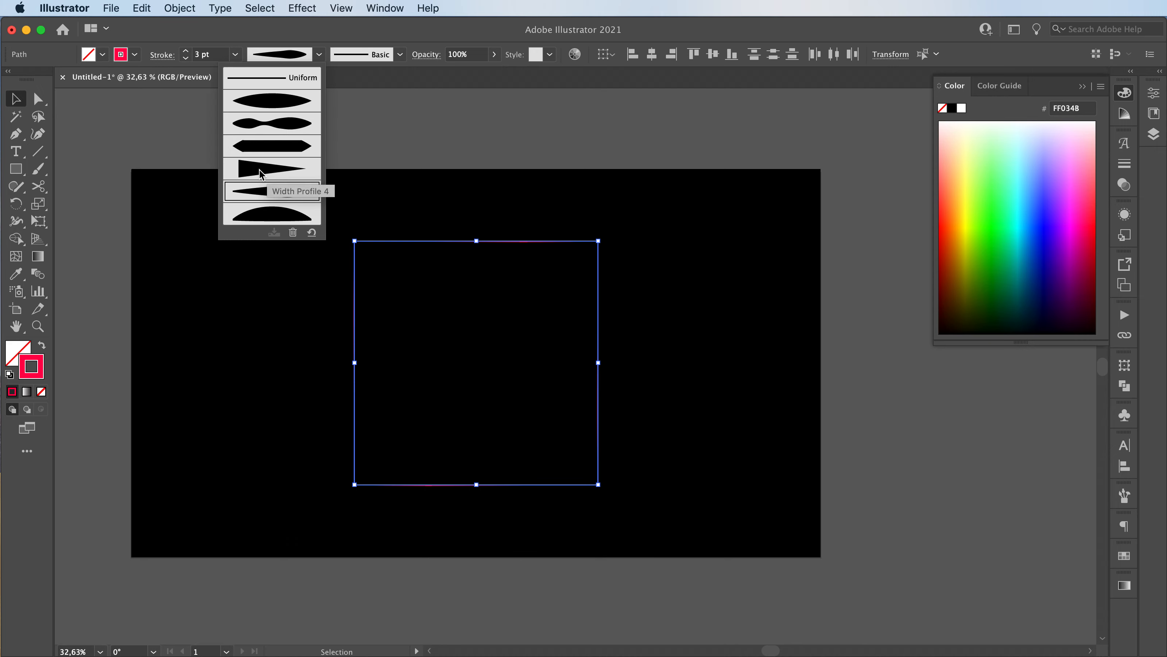
pyautogui.click(272, 167)
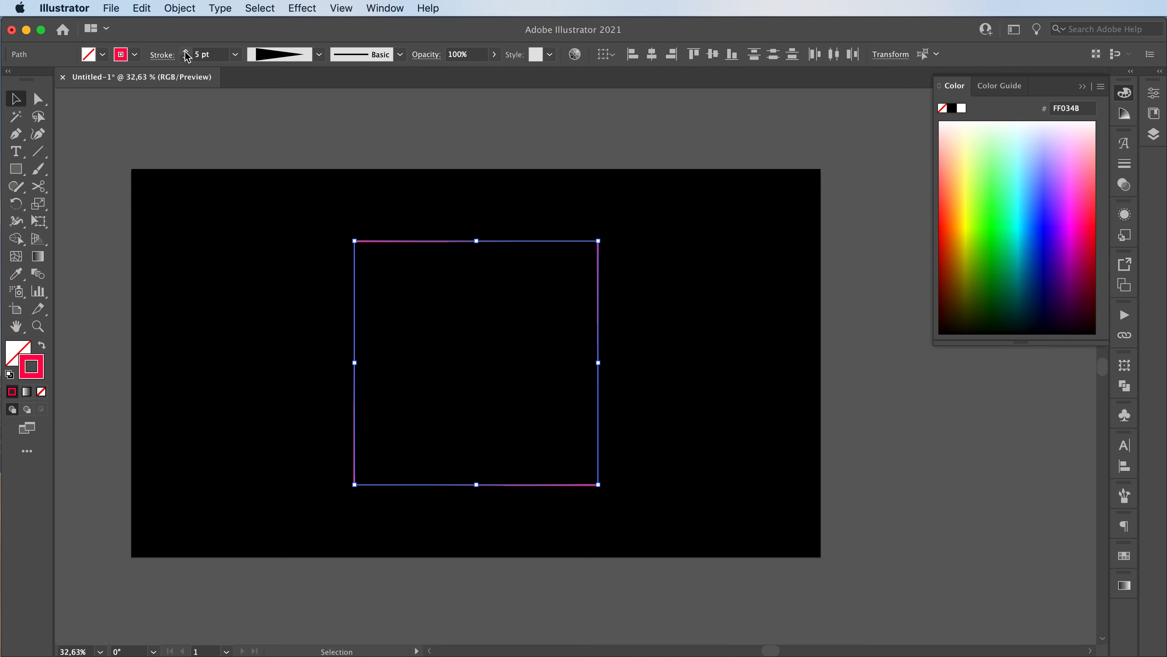
pyautogui.click(207, 359)
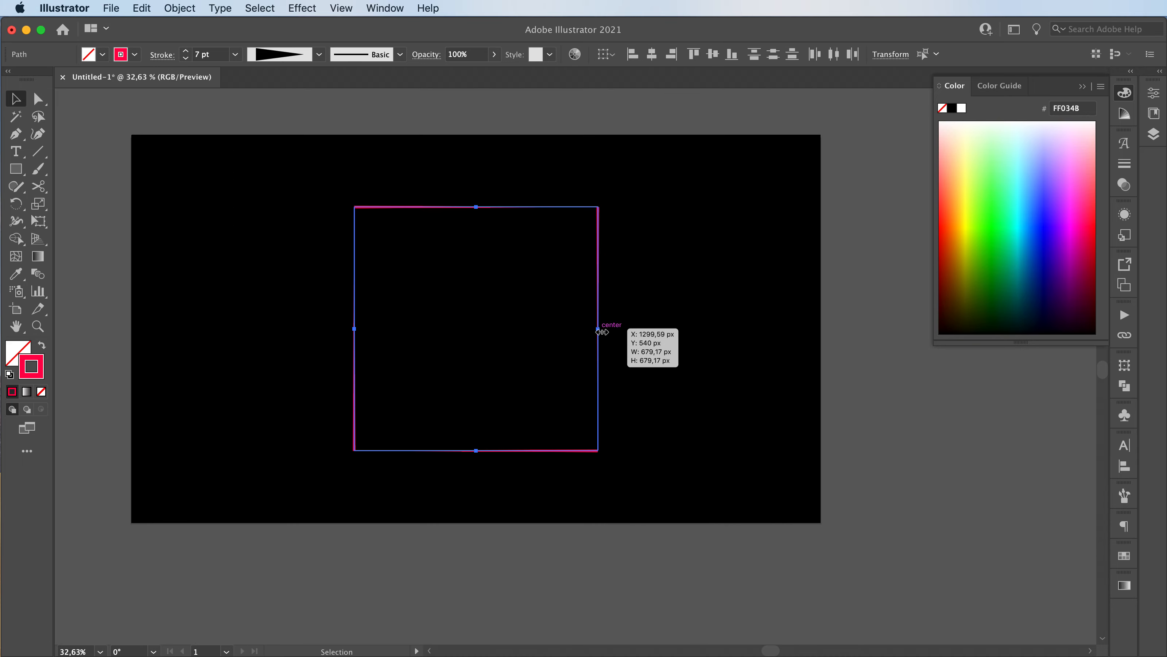
pyautogui.moveTo(598, 328); pyautogui.dragTo(819, 328)
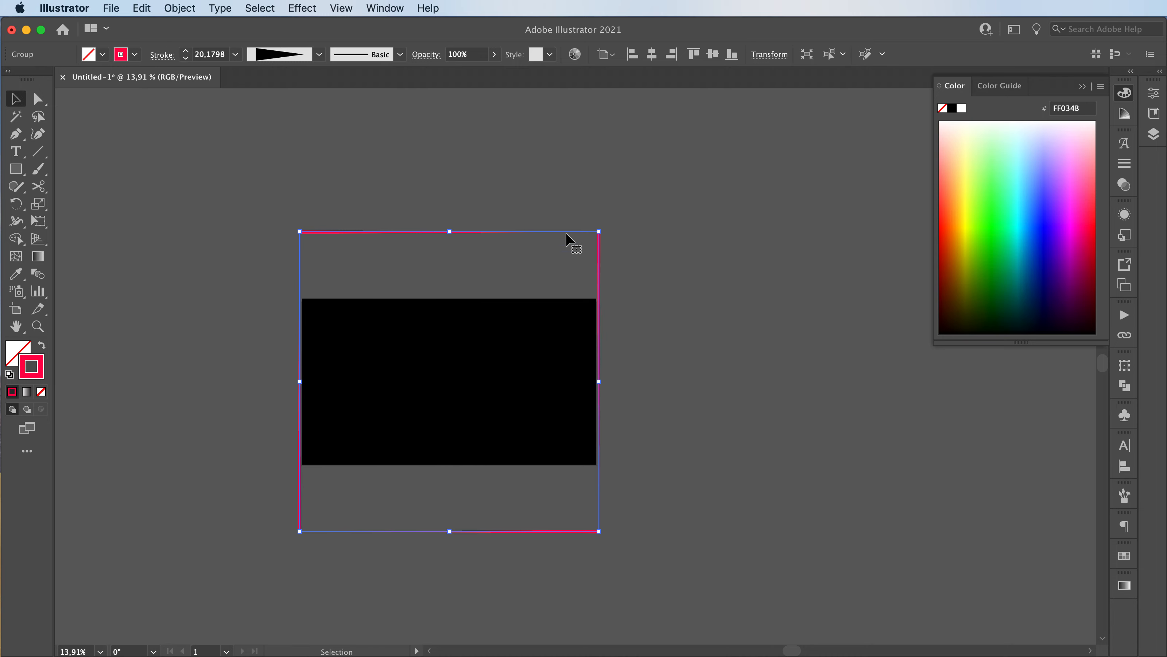
pyautogui.moveTo(335, 40)
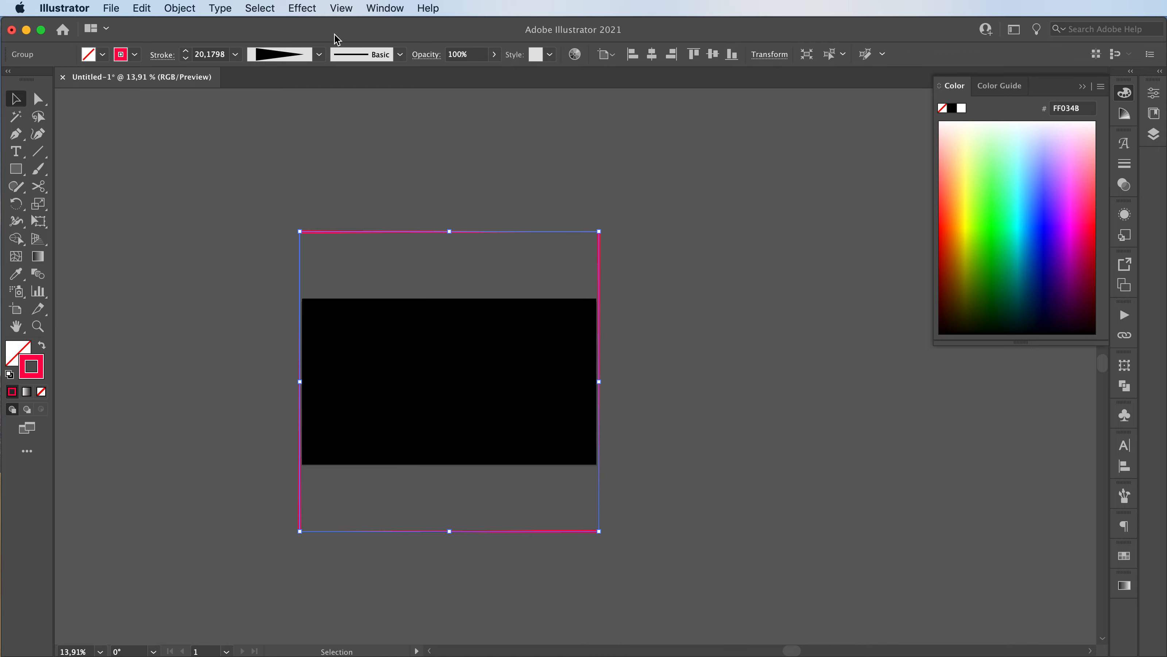
# Step: Set the Transform effect to 100 copies scaled 96% horizontally and vertically, forming a tunnel
pyautogui.click(302, 8)
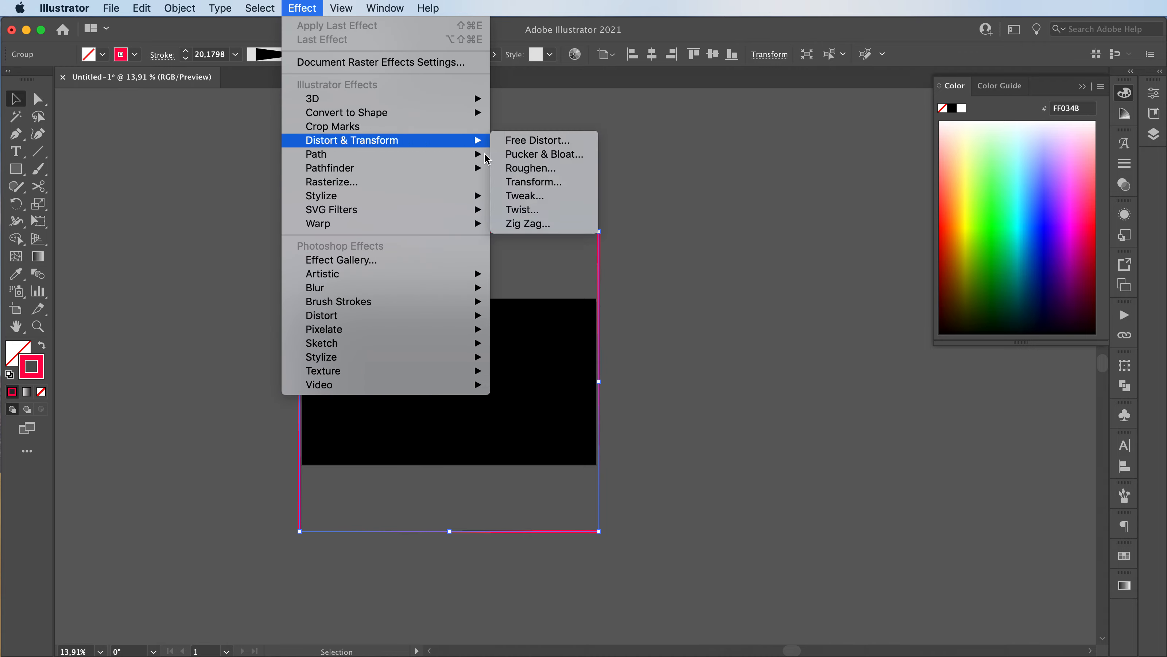
pyautogui.click(533, 181)
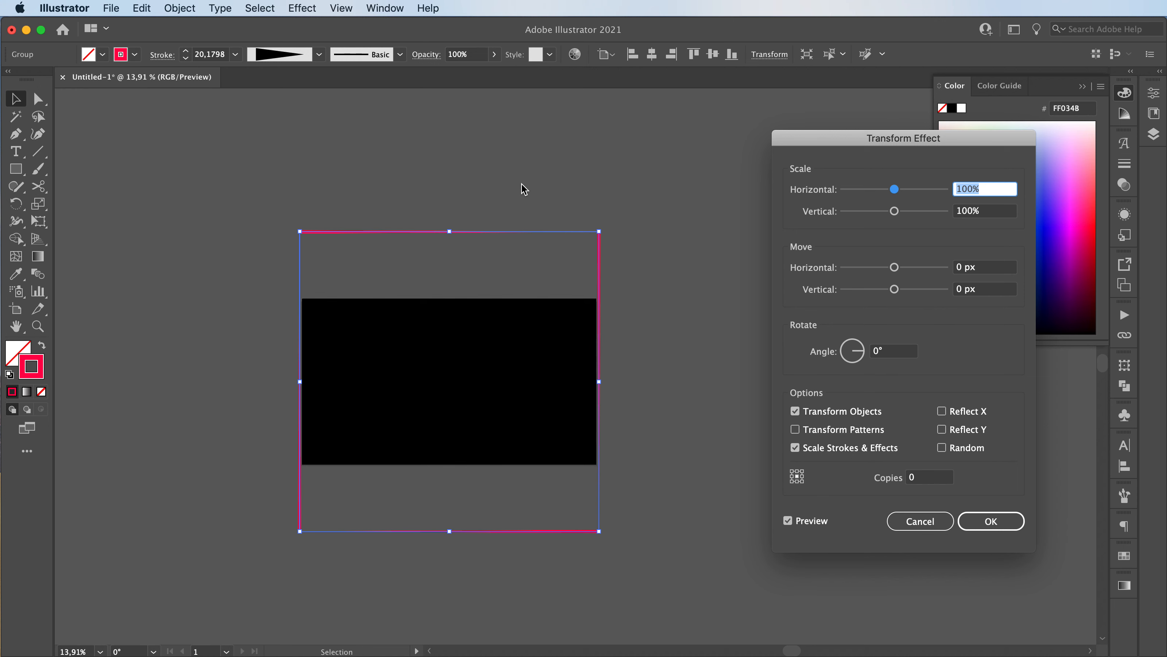
pyautogui.click(984, 266)
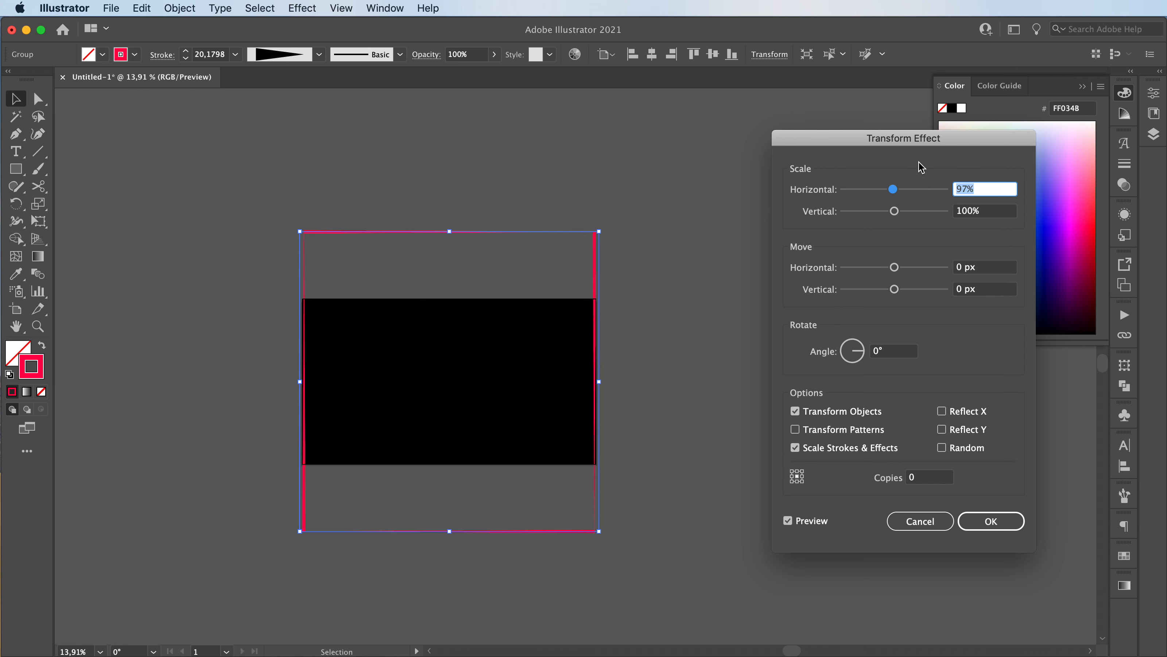
pyautogui.click(893, 189)
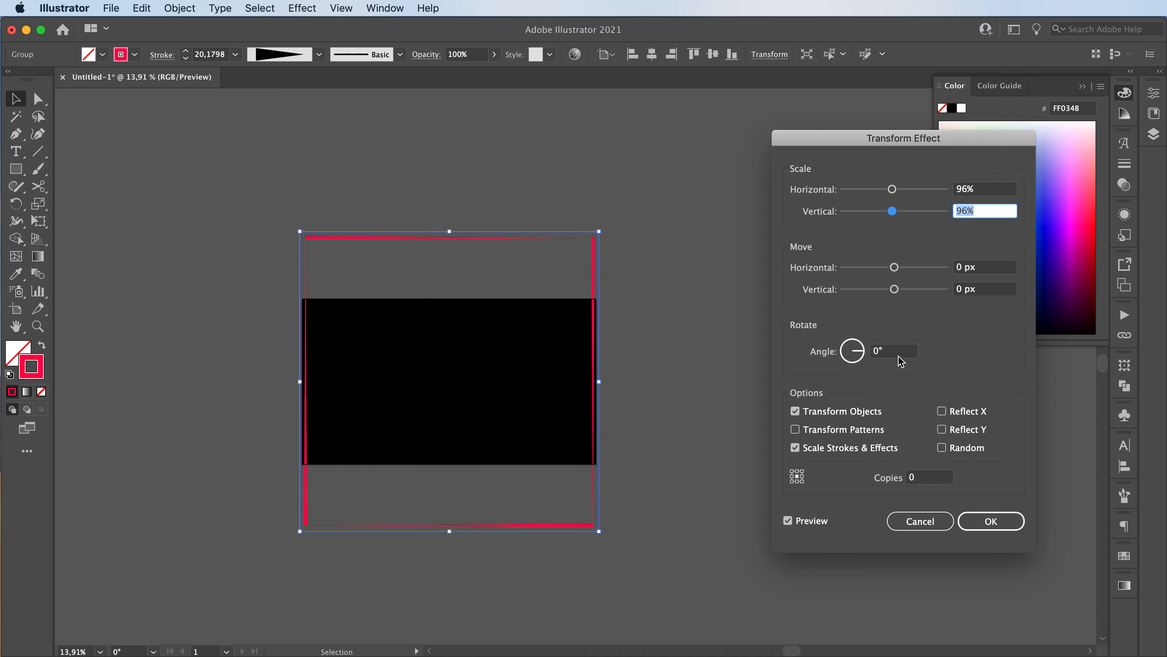
pyautogui.click(929, 477)
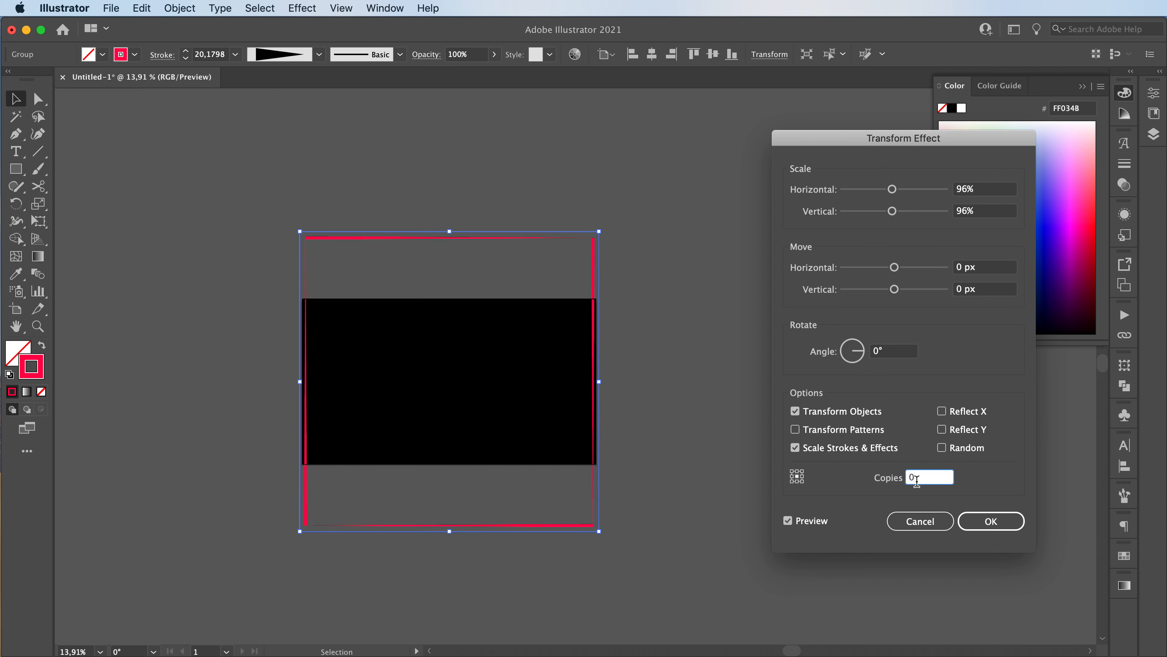
pyautogui.write('50')
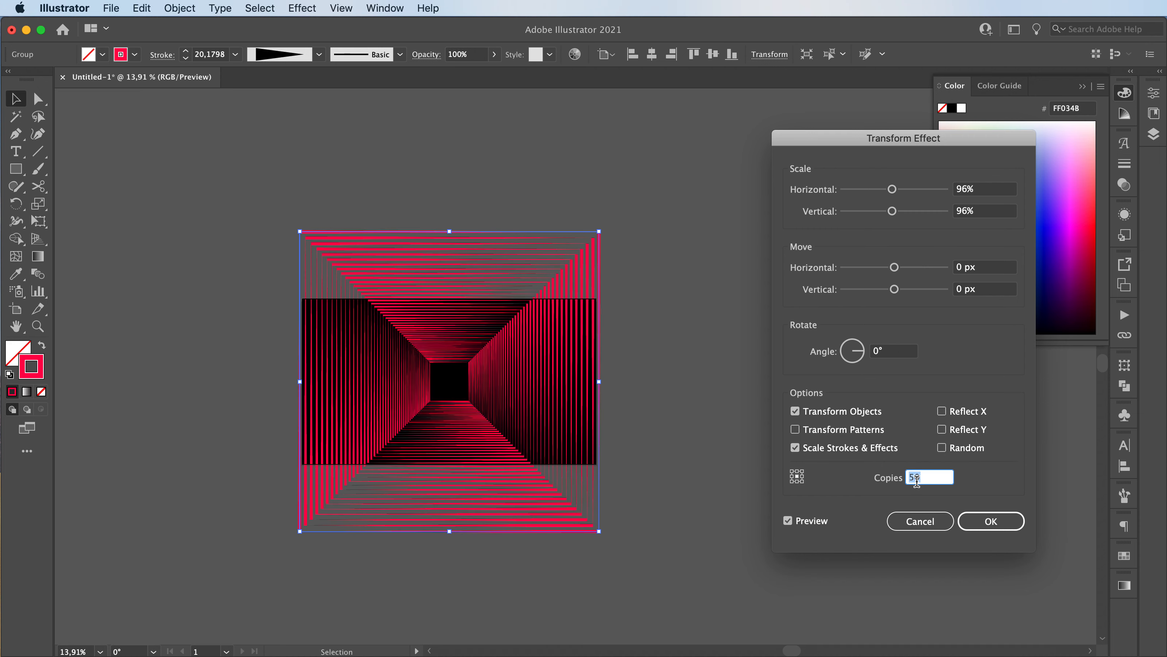
pyautogui.write('100')
pyautogui.click(985, 189)
pyautogui.write('98')
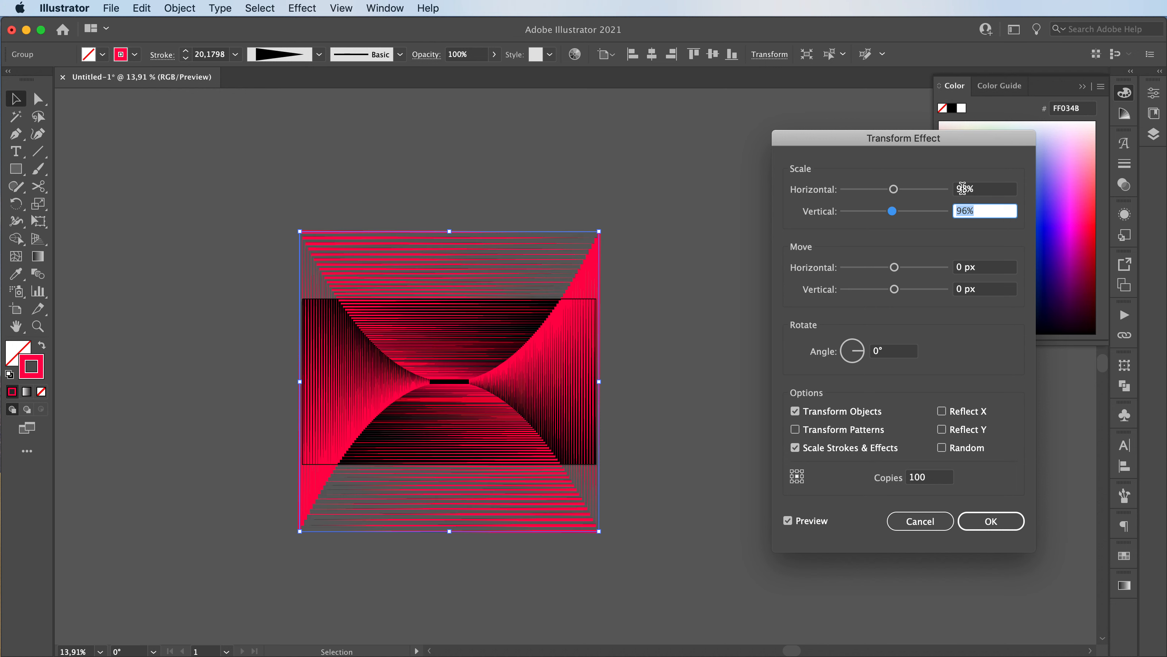
pyautogui.click(984, 188)
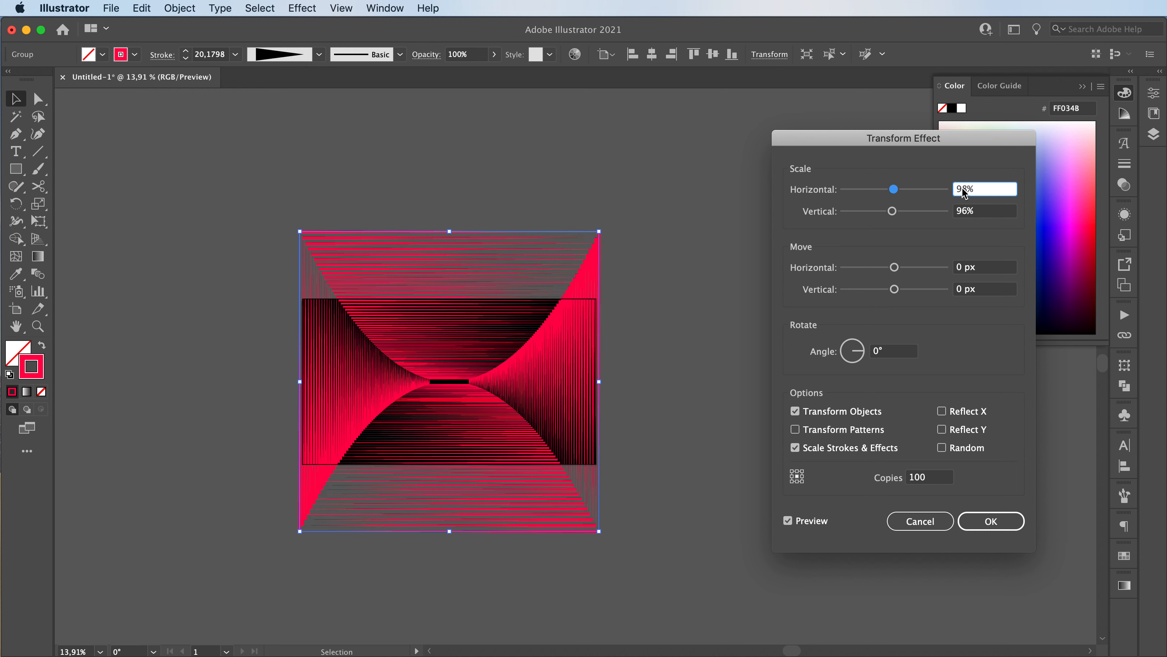
pyautogui.write('96%')
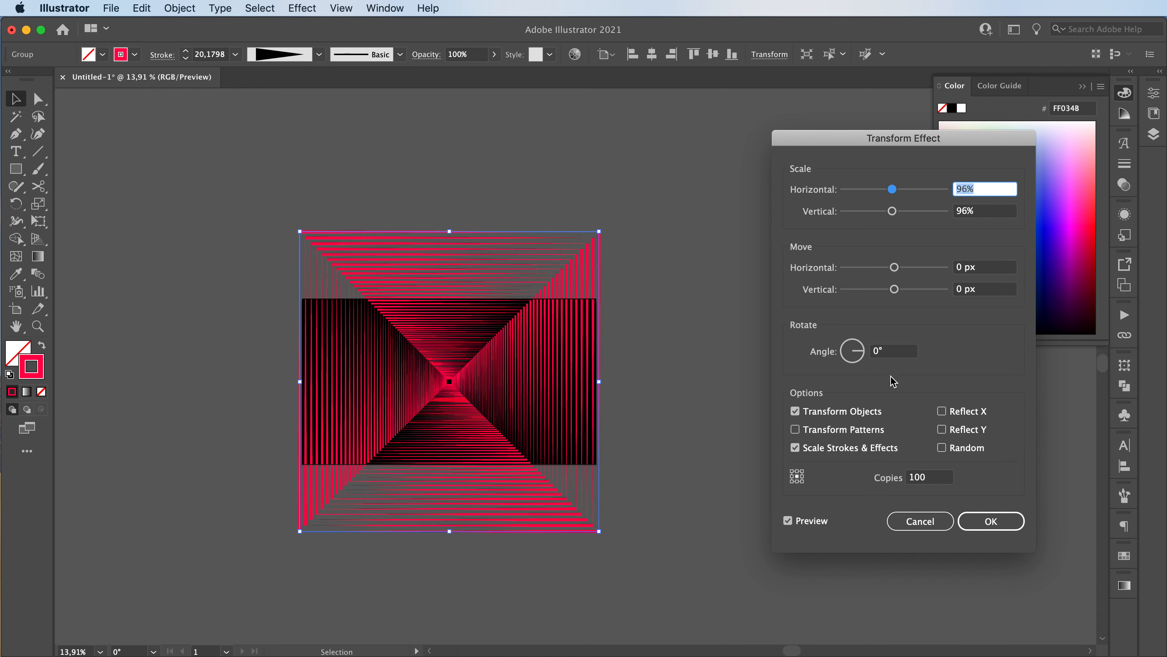
# Step: Set the Transform rotate angle to 3° per copy and apply the effect to form the spiral
pyautogui.click(893, 350)
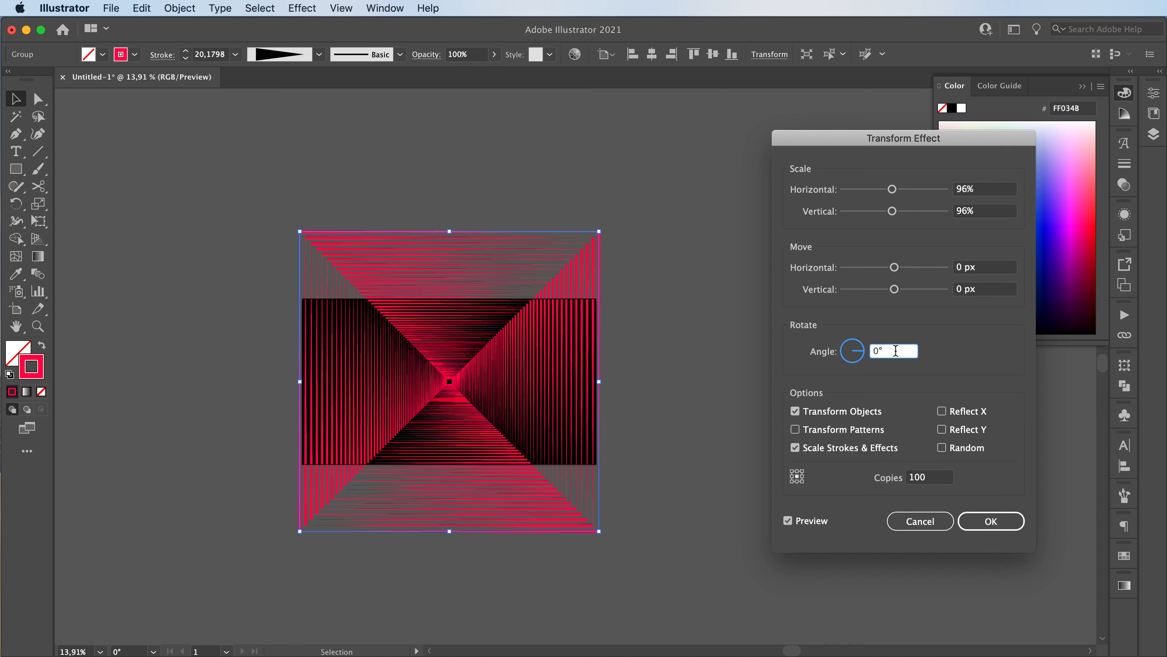
pyautogui.write('2')
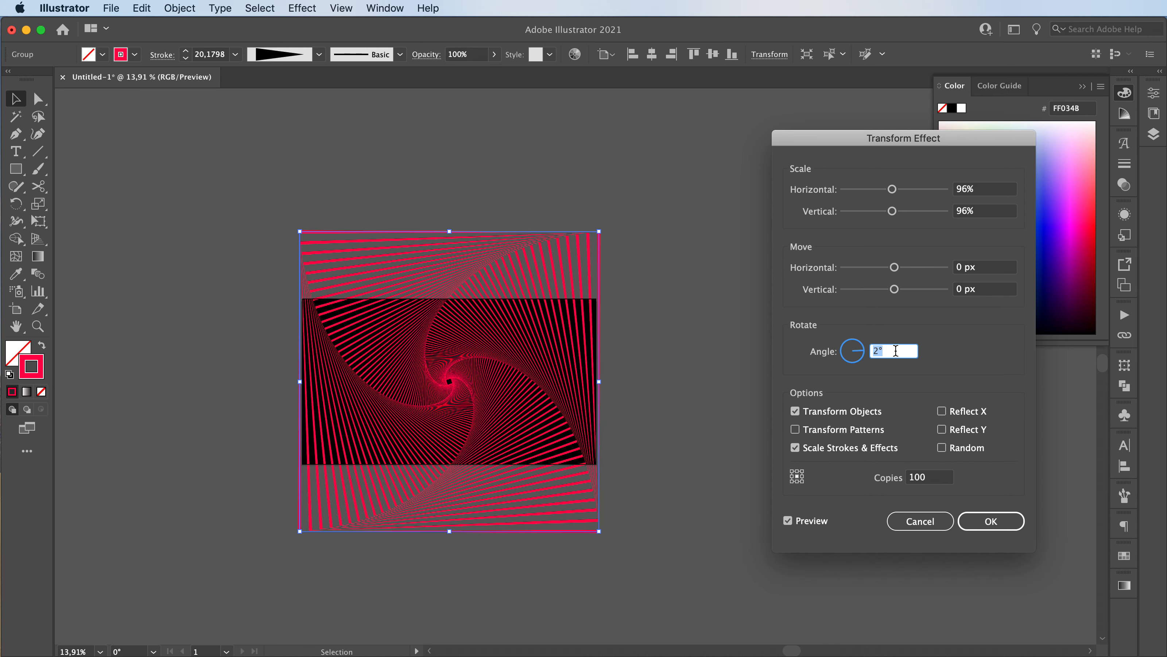
pyautogui.write('4')
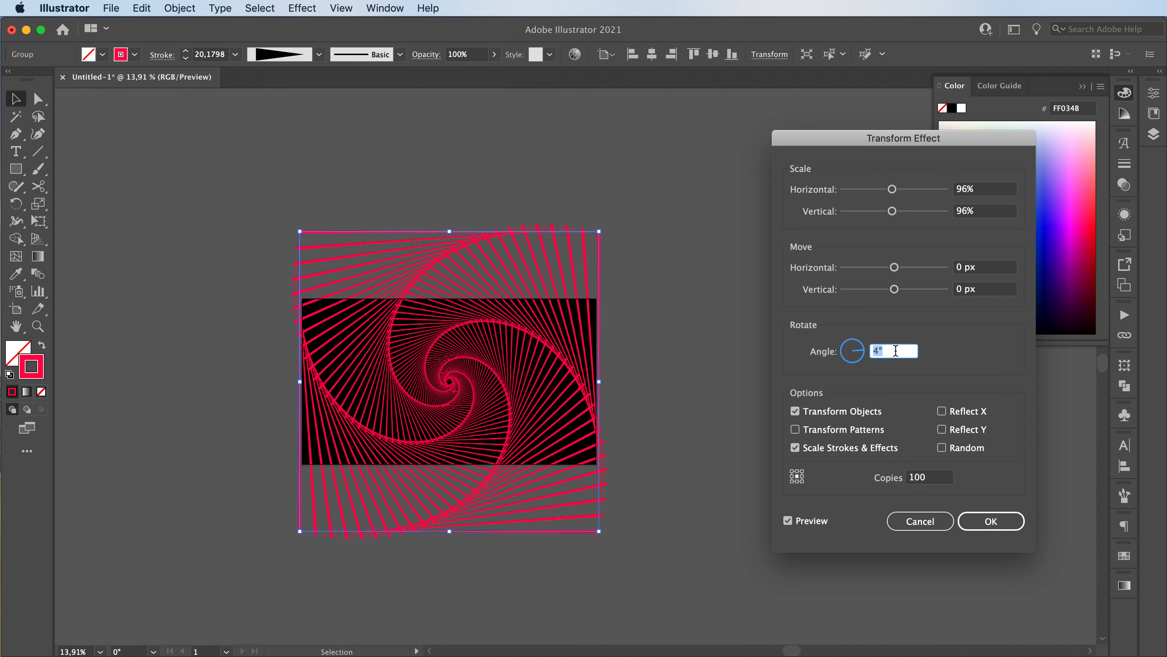
pyautogui.write('3')
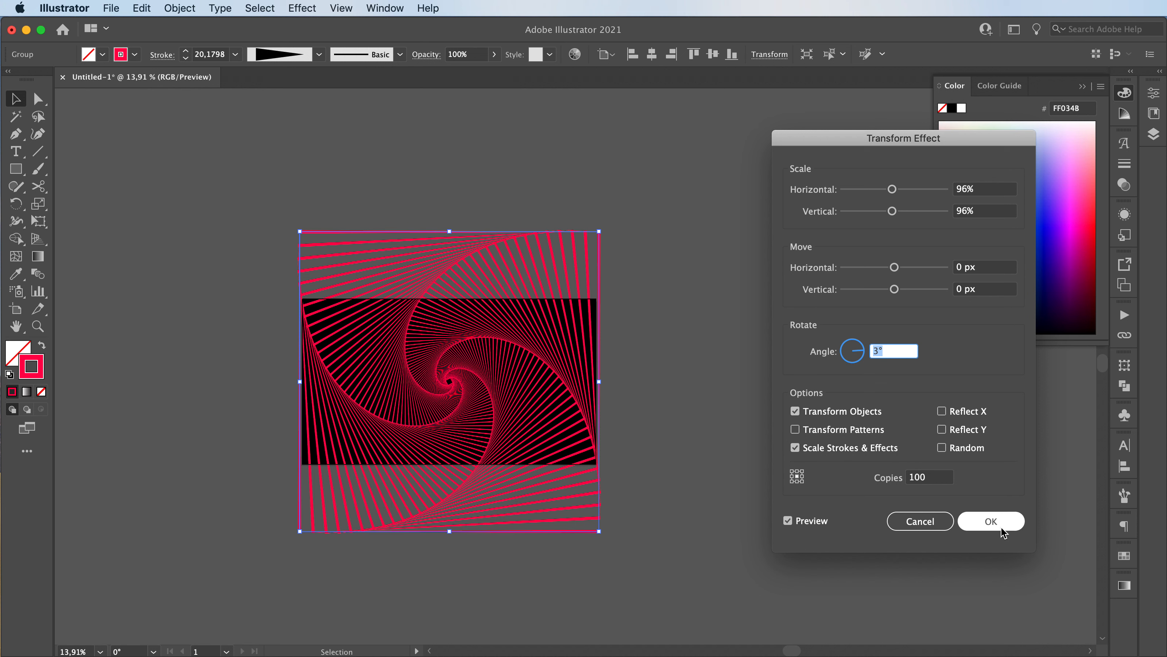
pyautogui.click(990, 520)
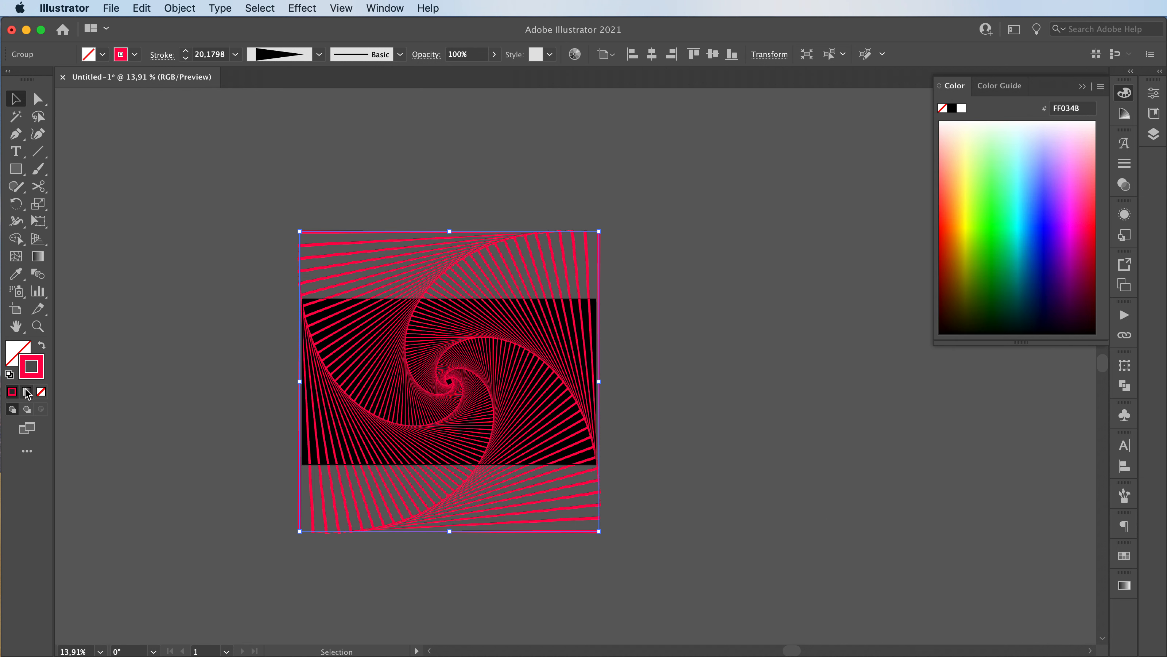
pyautogui.moveTo(26, 392)
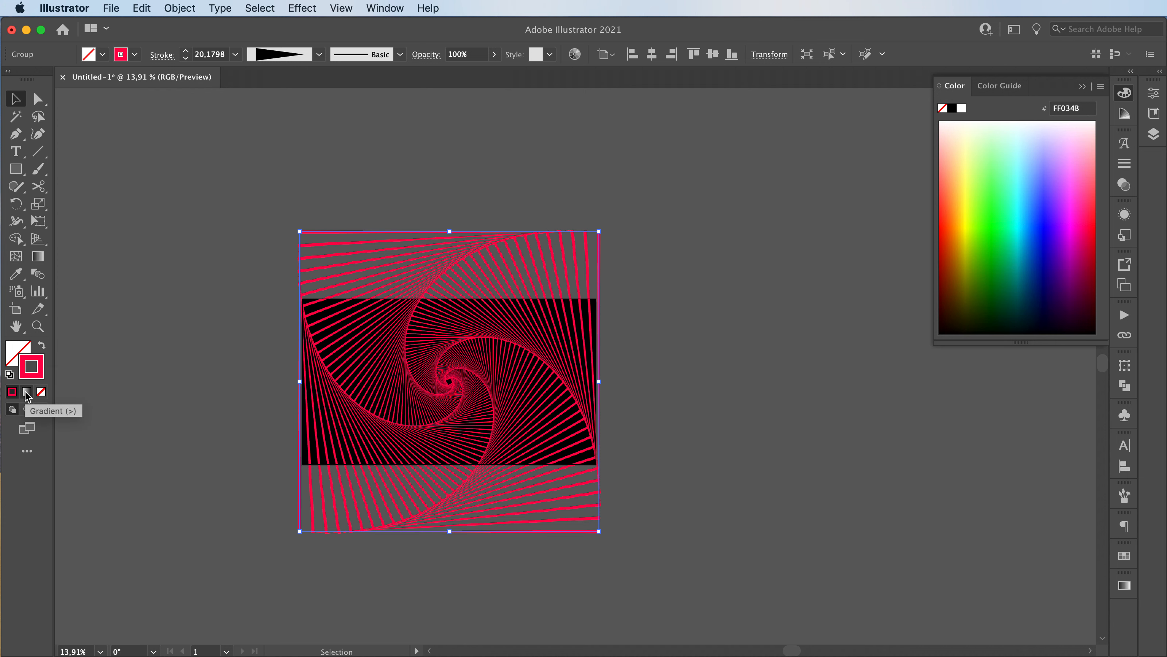
# Step: Apply a radial pink-to-black gradient to the spiral's strokes
pyautogui.click(11, 373)
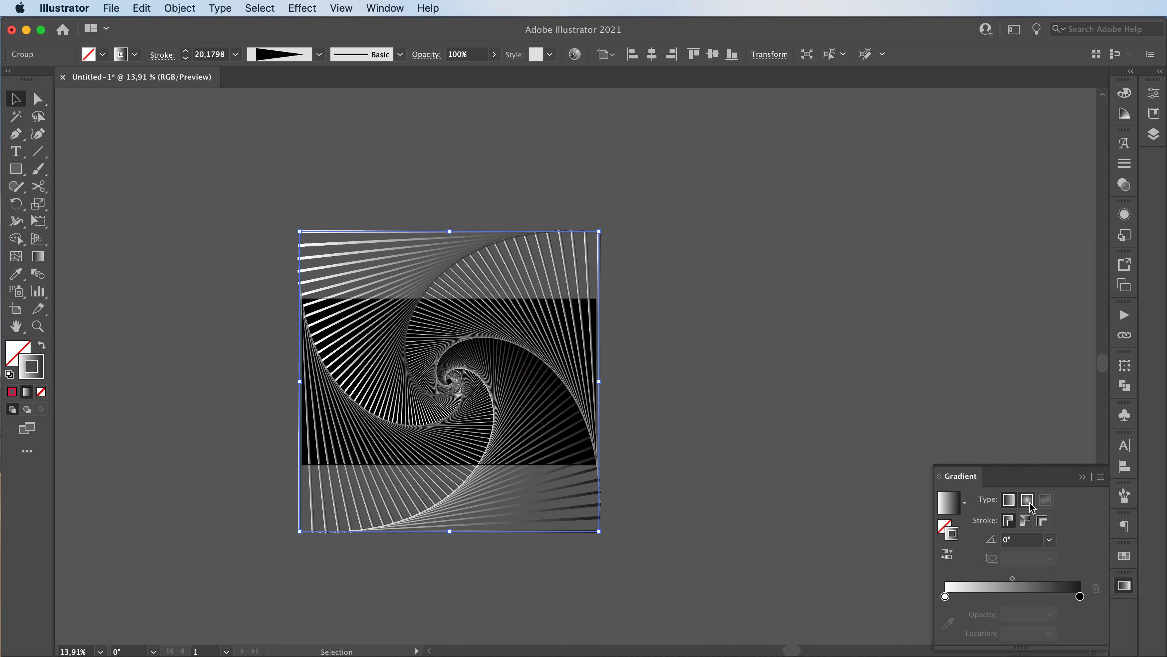
pyautogui.click(1027, 500)
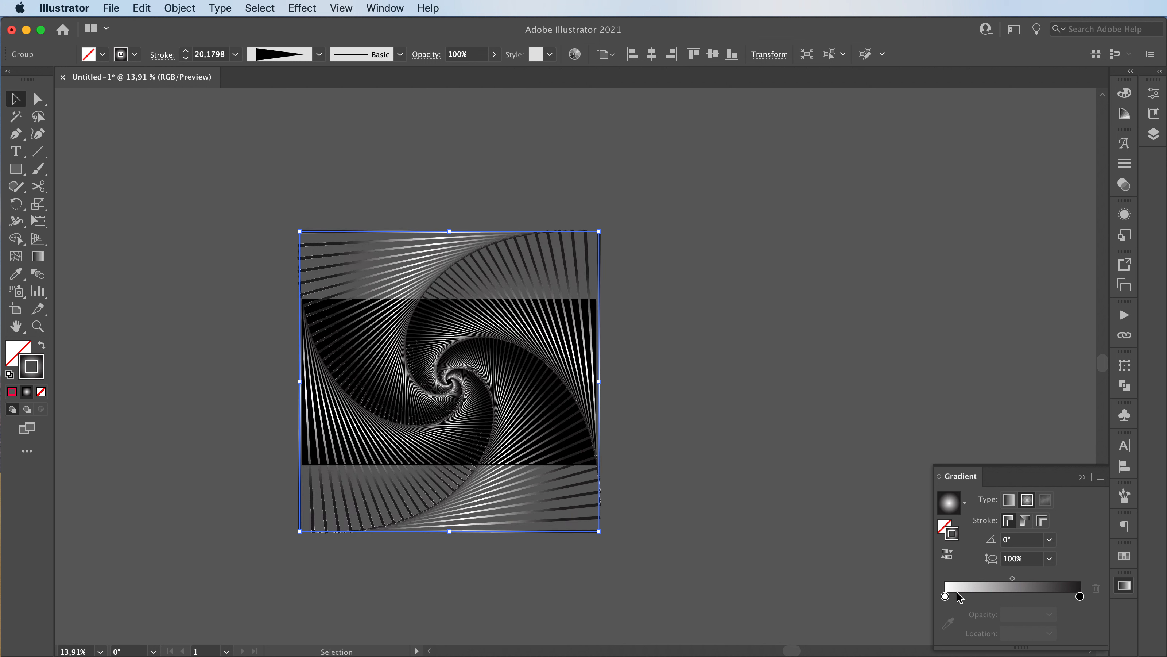
pyautogui.moveTo(968, 505)
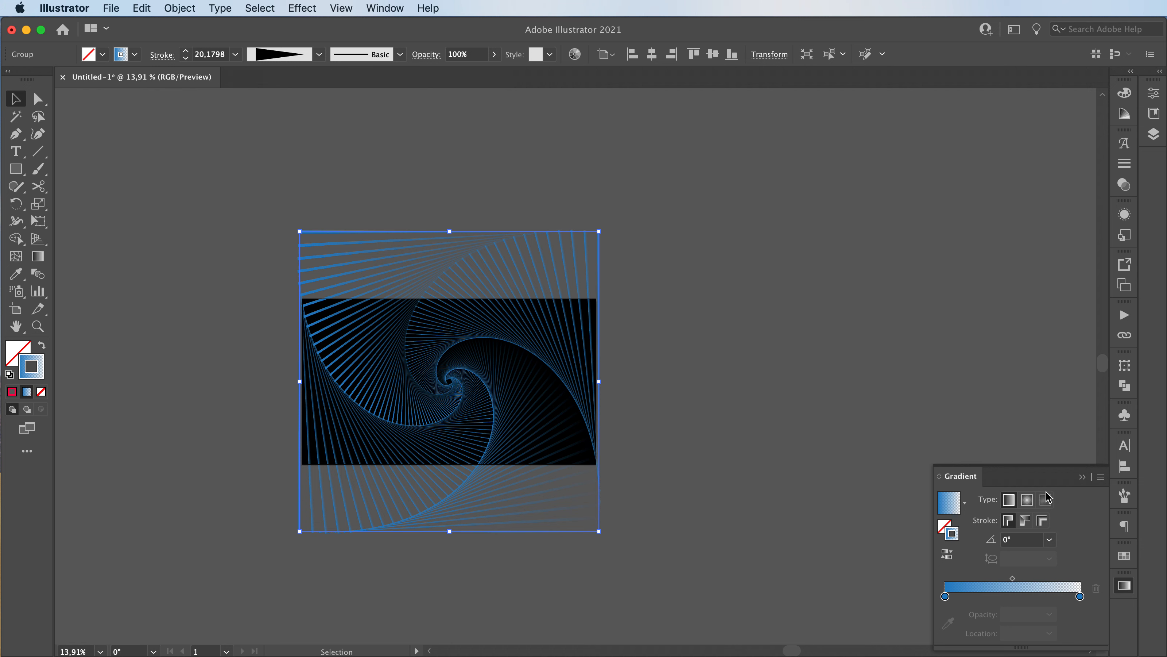
pyautogui.click(1027, 500)
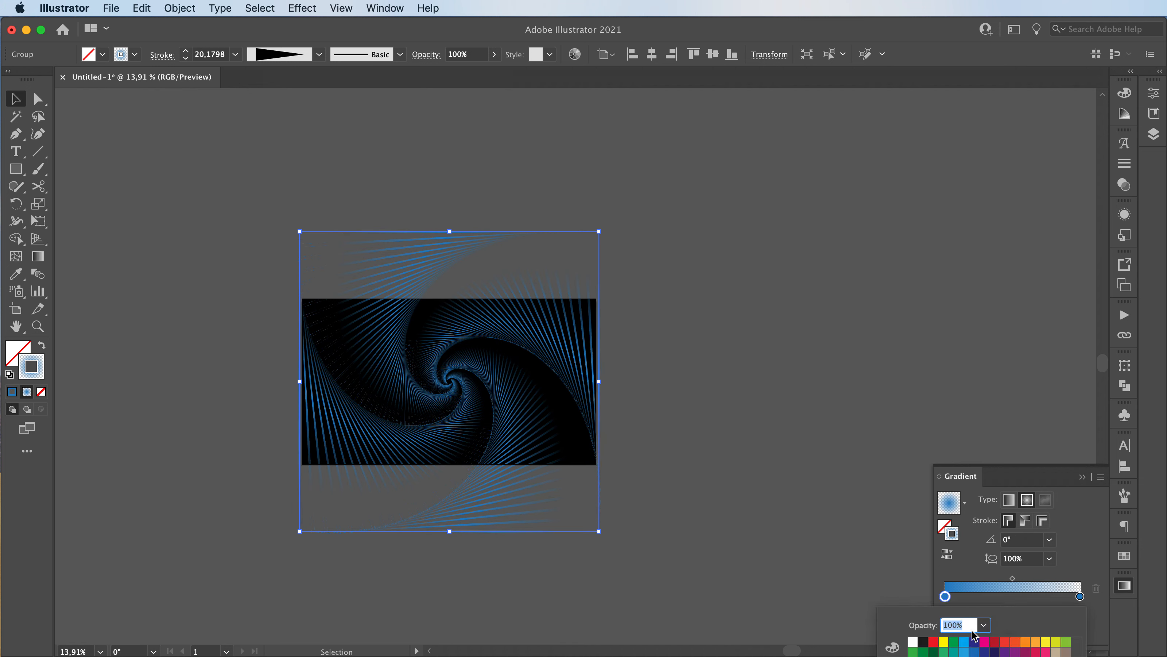
pyautogui.click(983, 642)
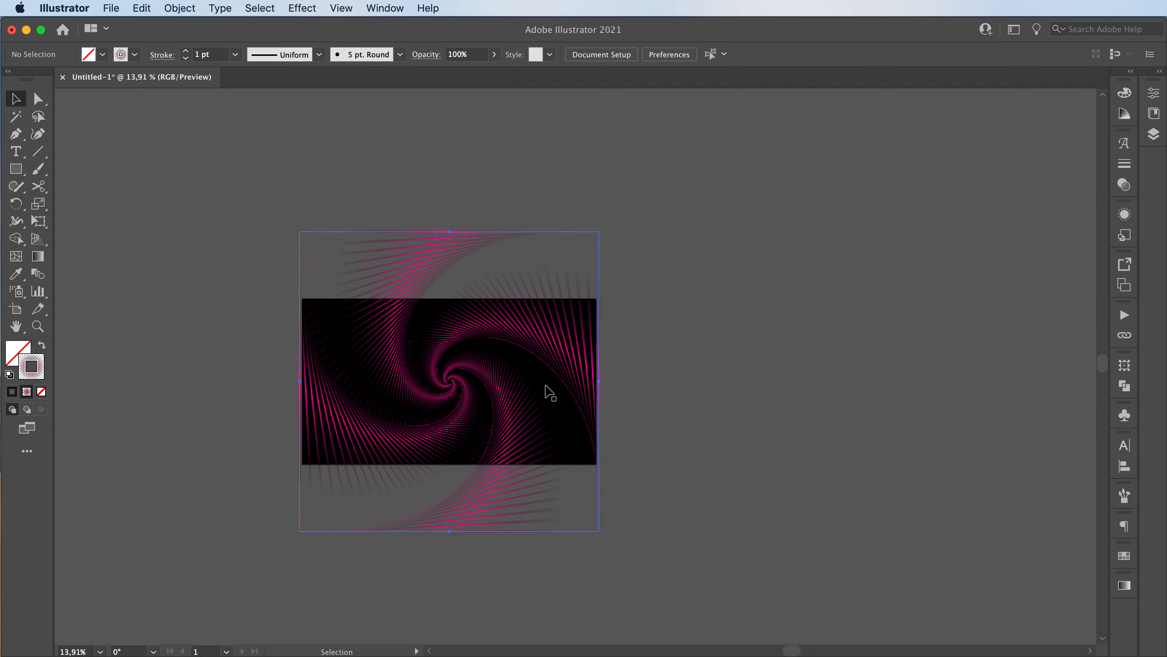
# Step: Zoom in three times toward the centre of the spiral vortex
pyautogui.click(482, 328)
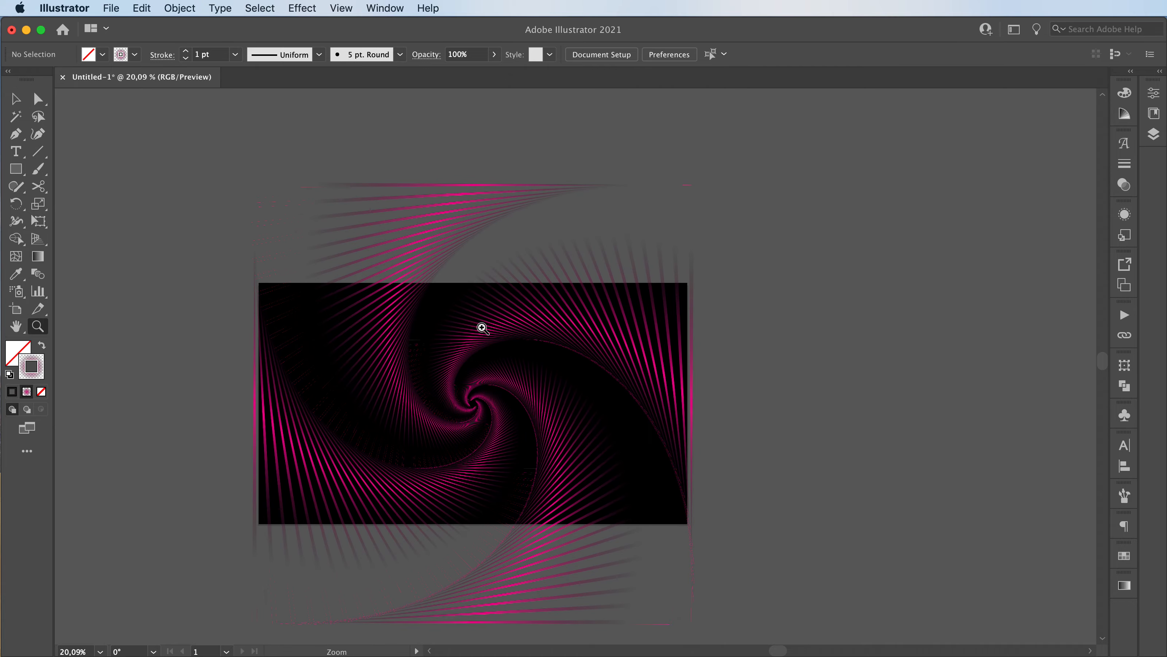
pyautogui.click(482, 329)
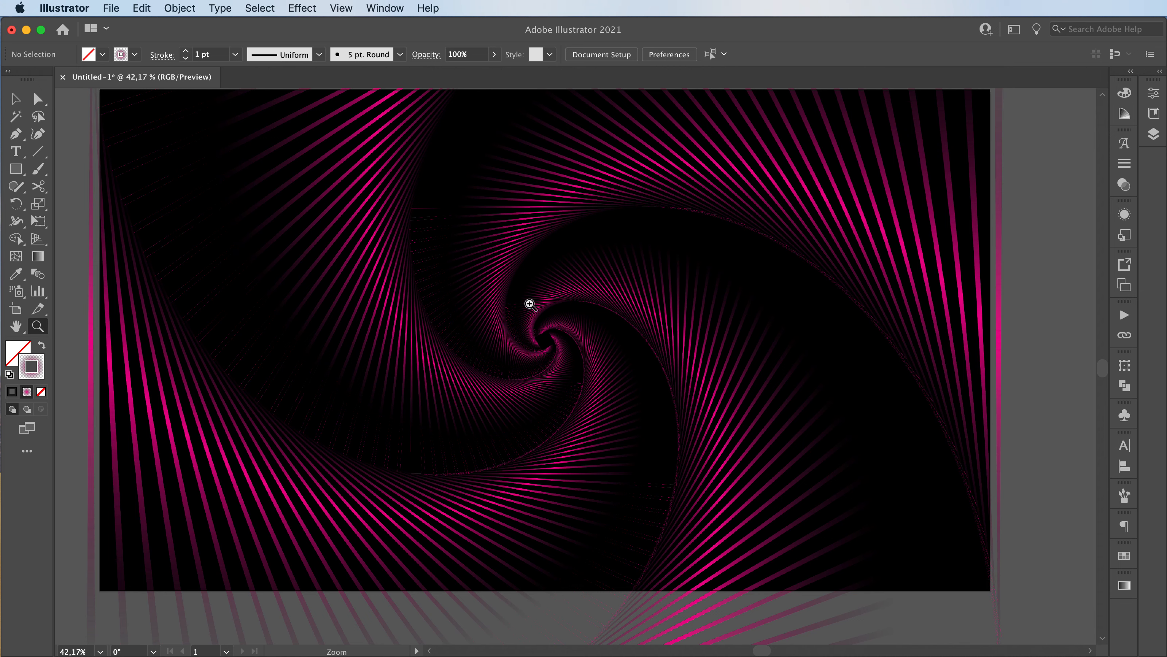
pyautogui.click(531, 304)
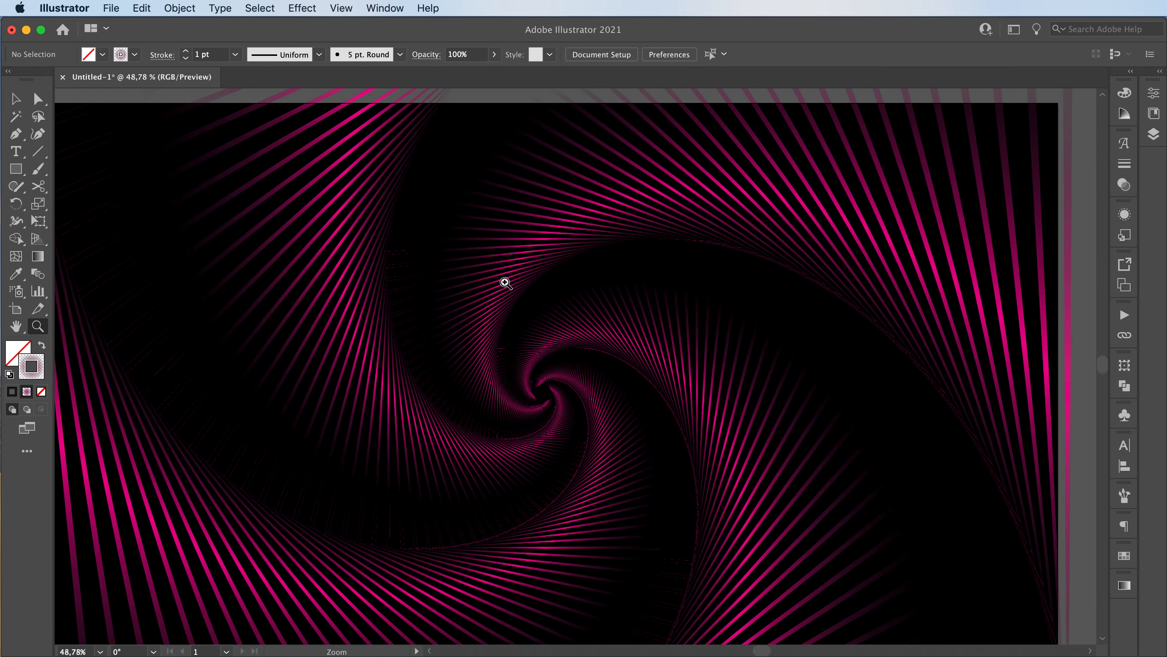